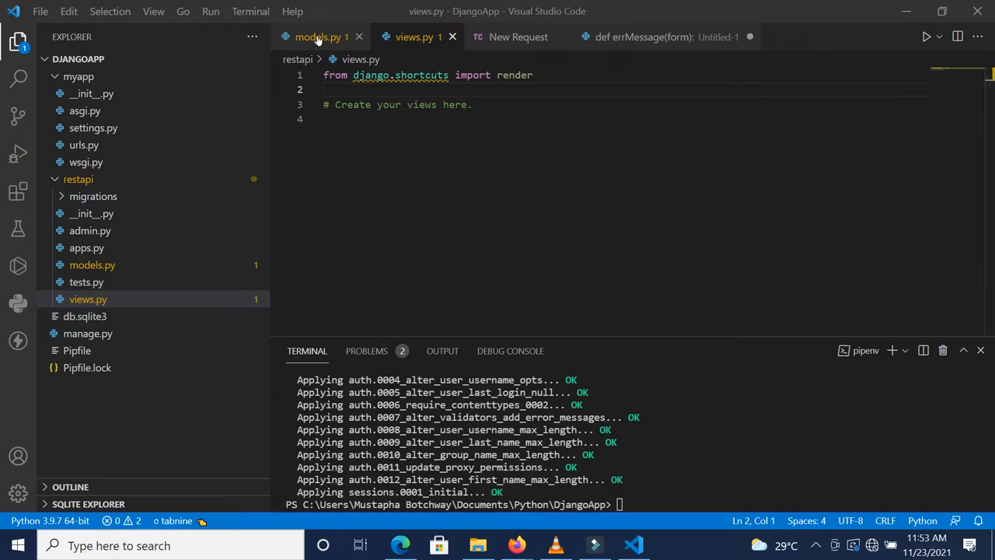
# - Switch to the restapi app's unedited models.py file
pyautogui.click(318, 37)
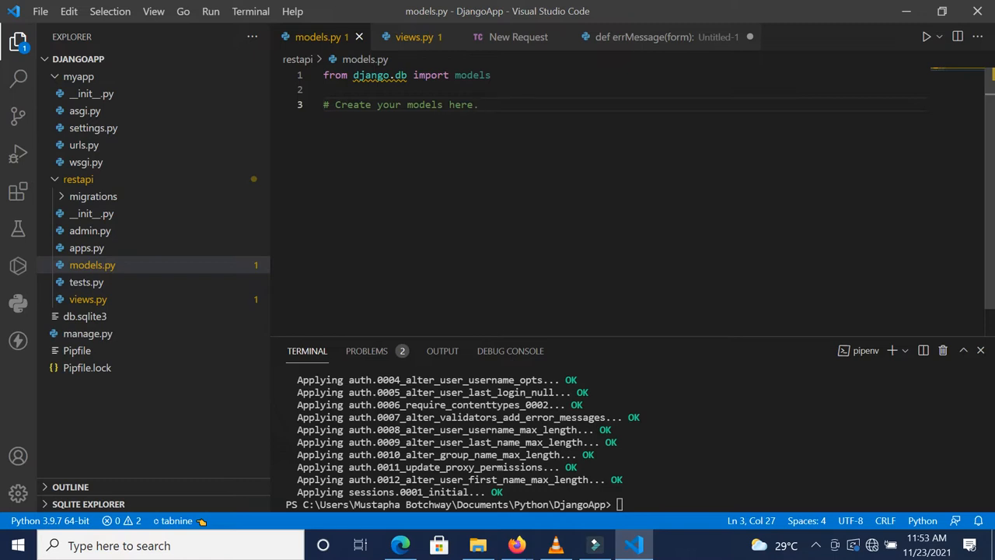
# - Define a Reporter model with fullname CharField and email EmailField, both max_length=100
pyautogui.press('Enter')
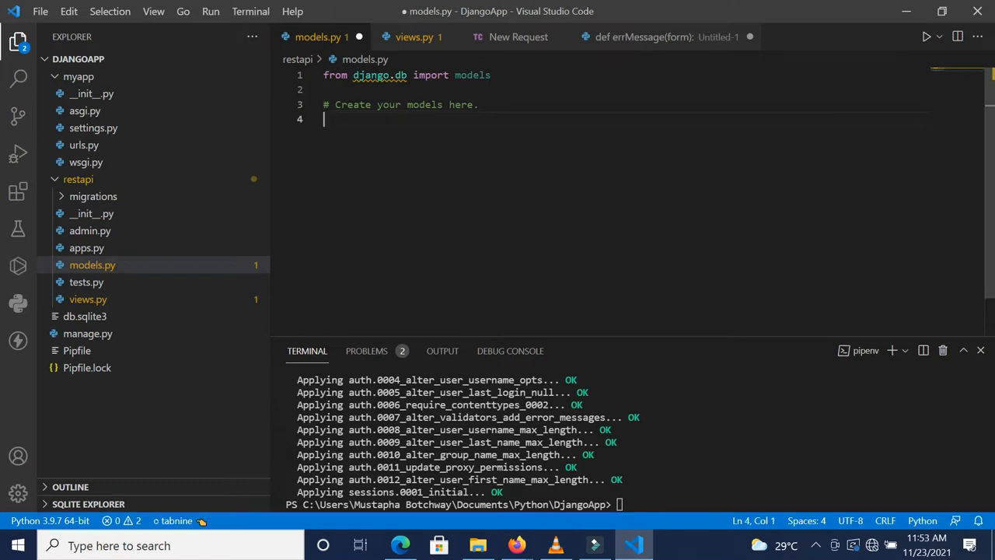
pyautogui.write('clas')
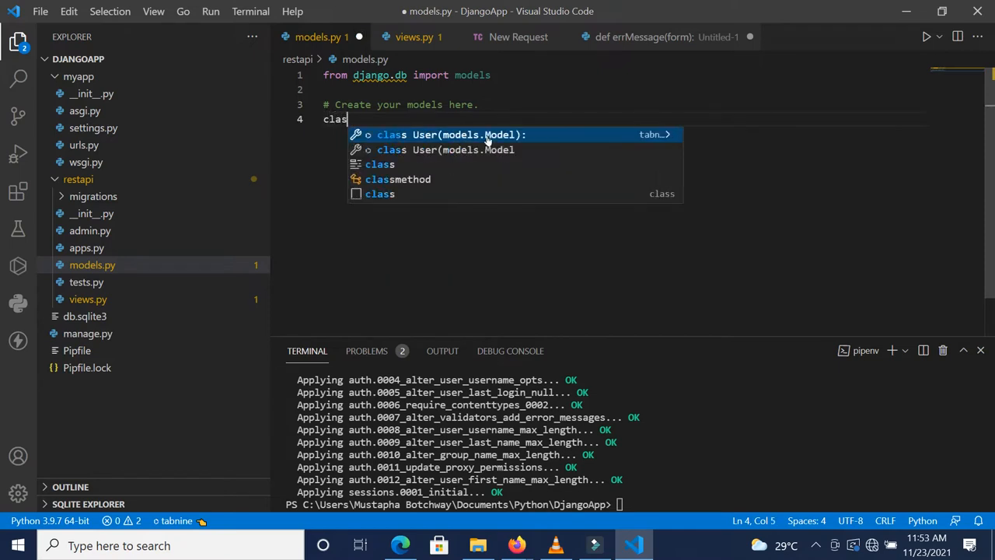
pyautogui.write('s Reporter')
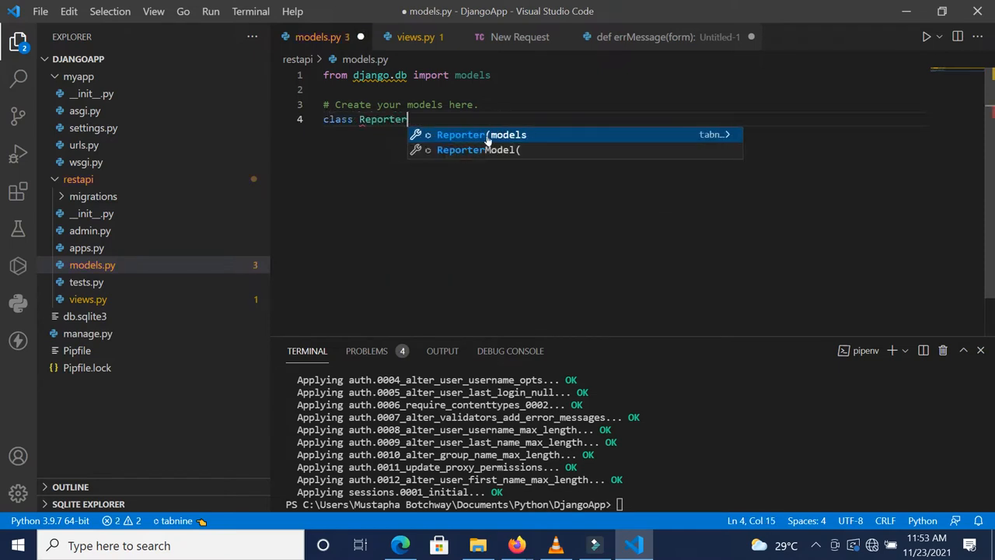
pyautogui.write('(')
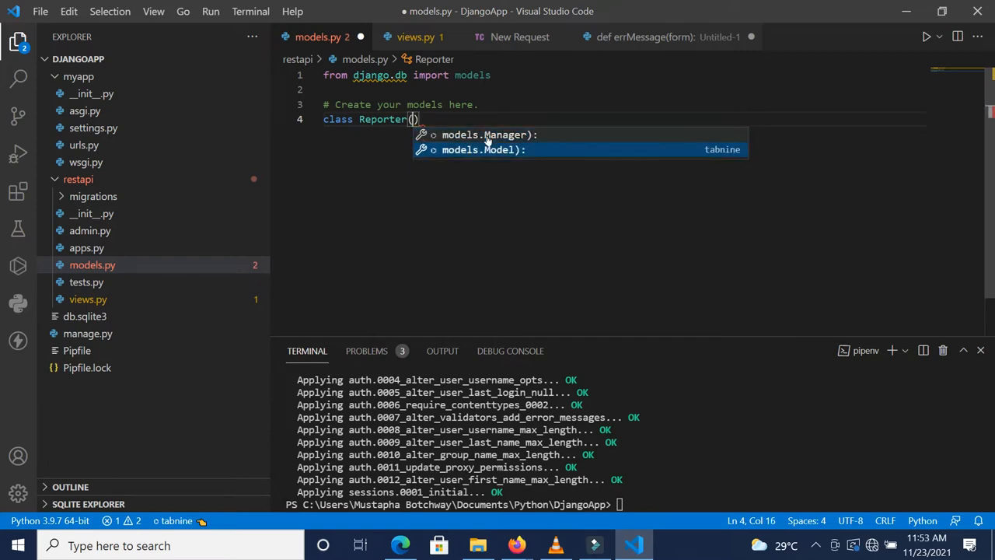
pyautogui.click(482, 150)
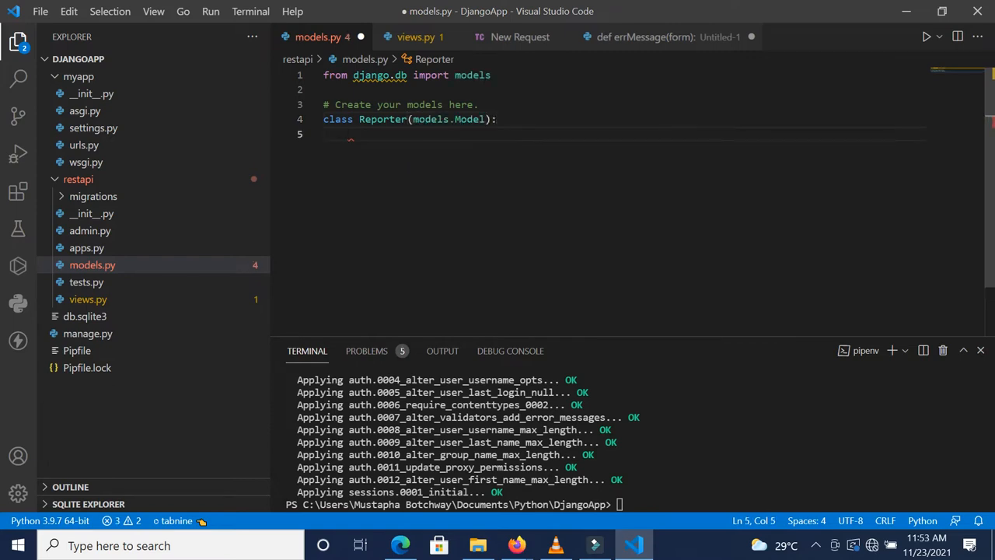
pyautogui.write('fuln')
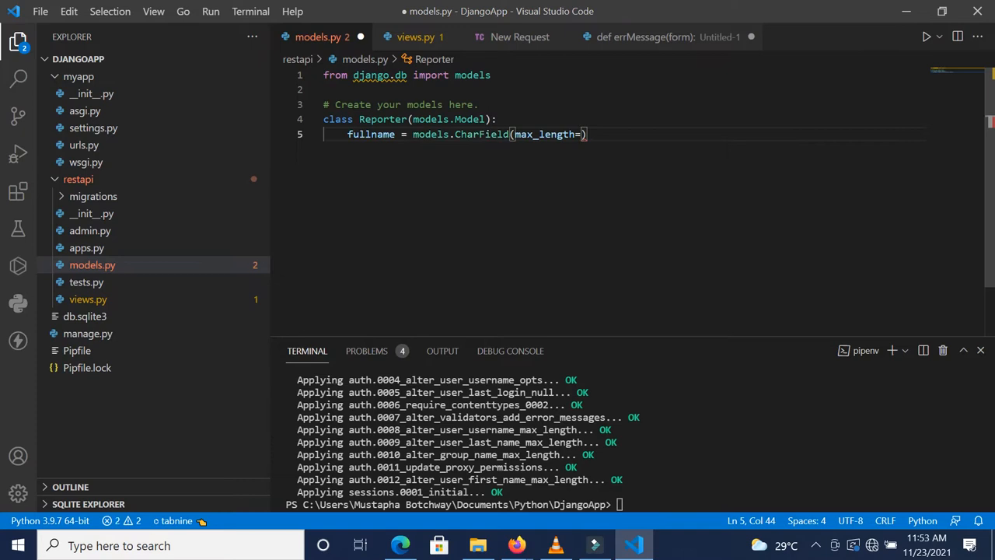
pyautogui.write('25')
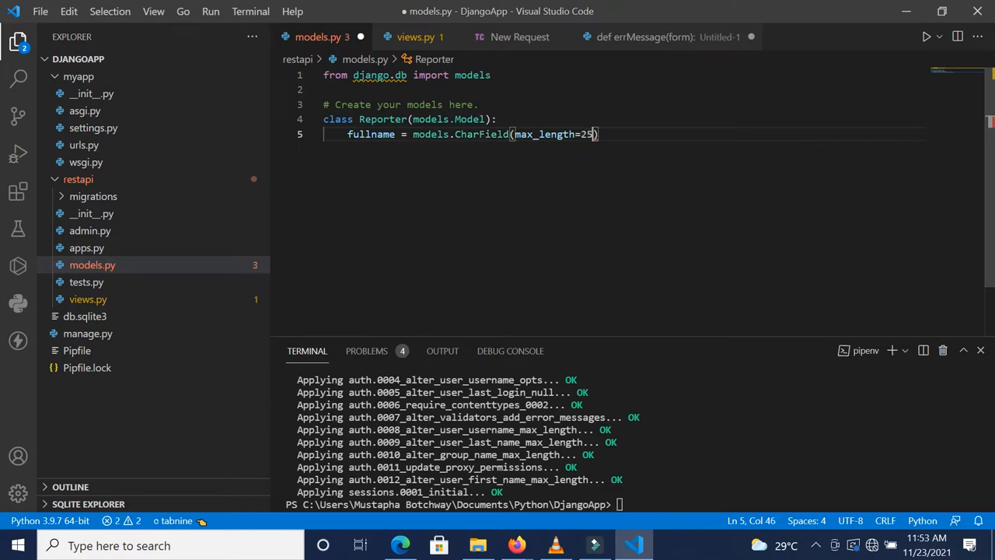
pyautogui.write('5')
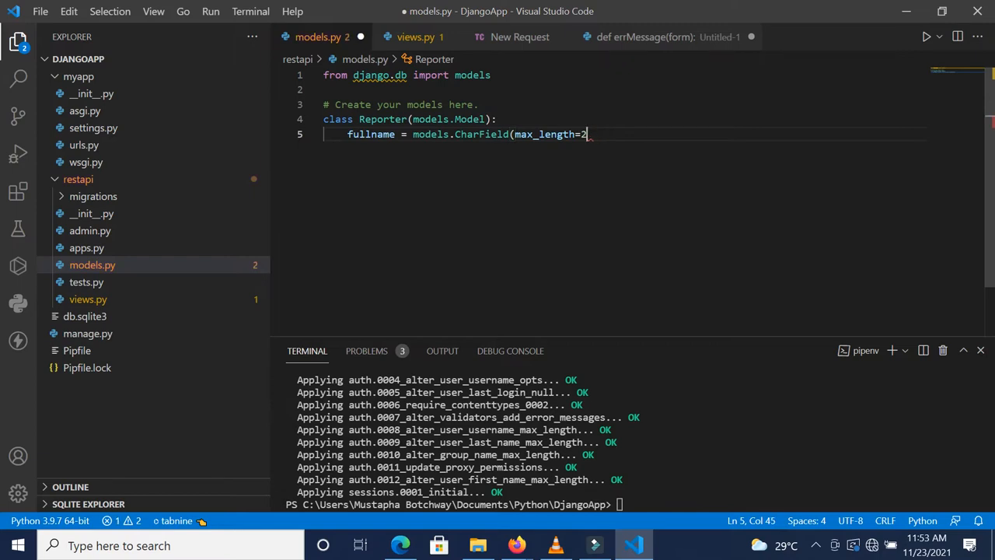
pyautogui.write('00')
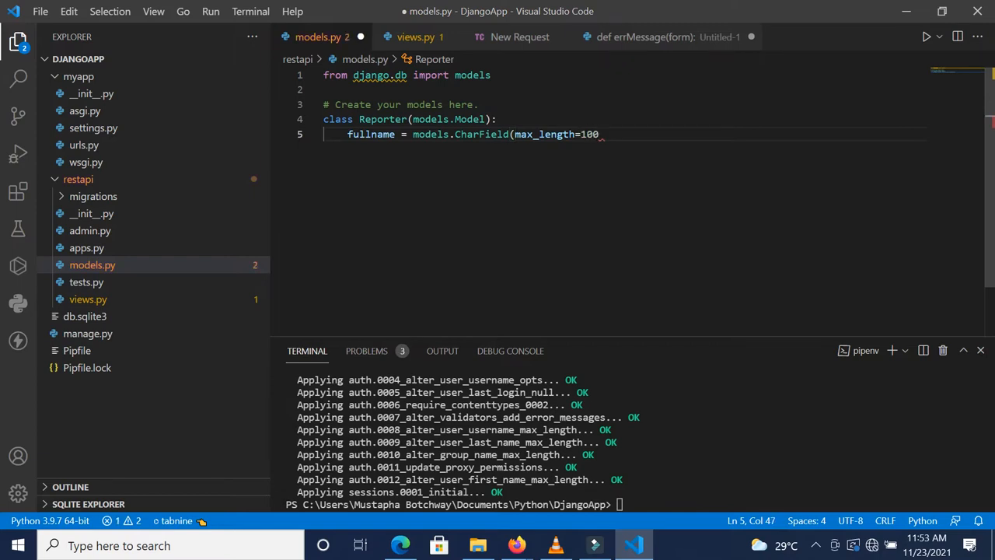
pyautogui.press('Enter')
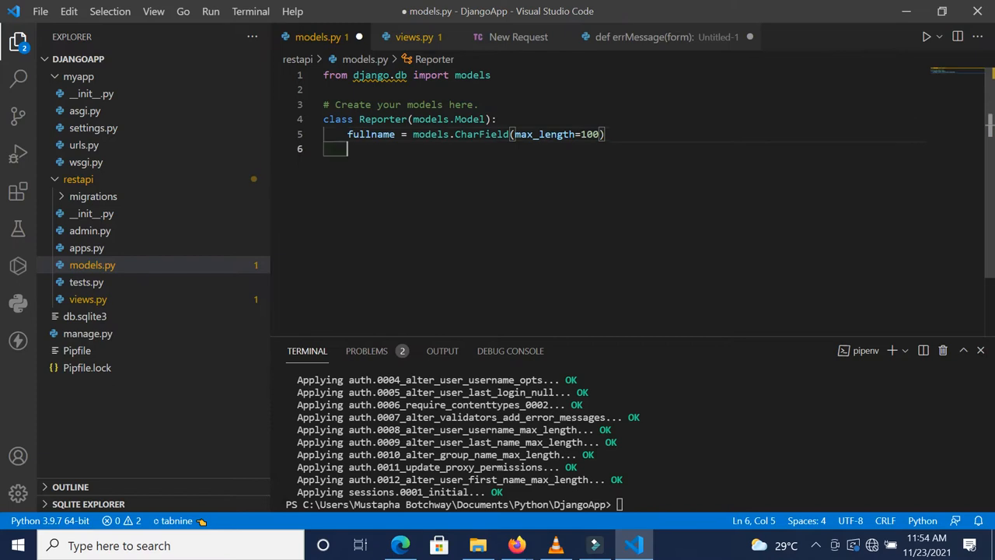
pyautogui.write('email = models.EmailField(max_length=')
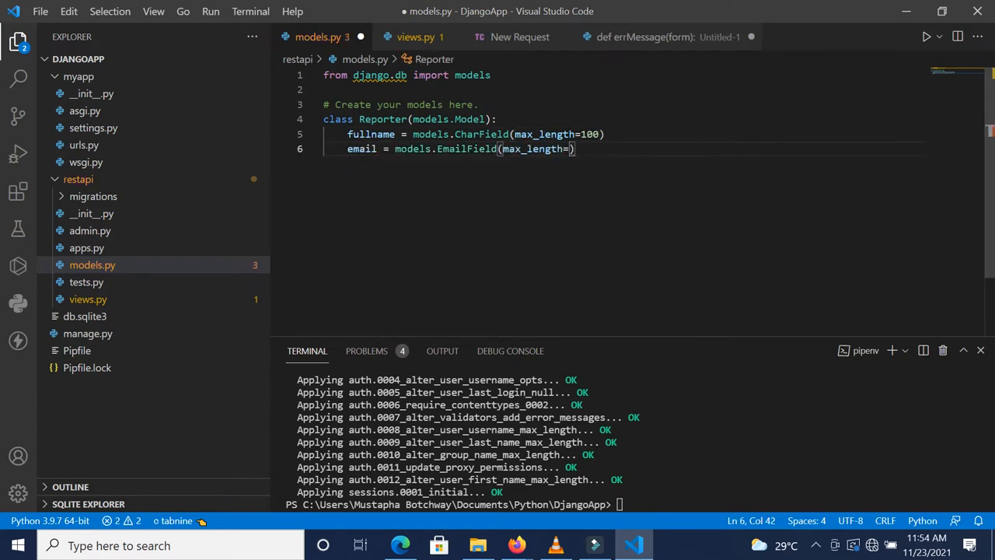
pyautogui.write('100')
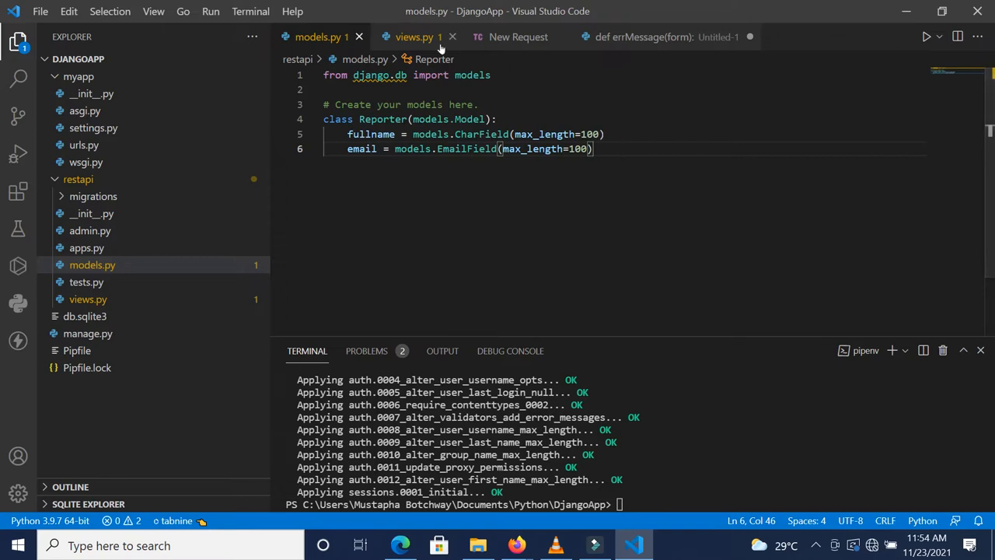
# - Switch to views.py and place the cursor on the blank line below the comment
pyautogui.click(413, 37)
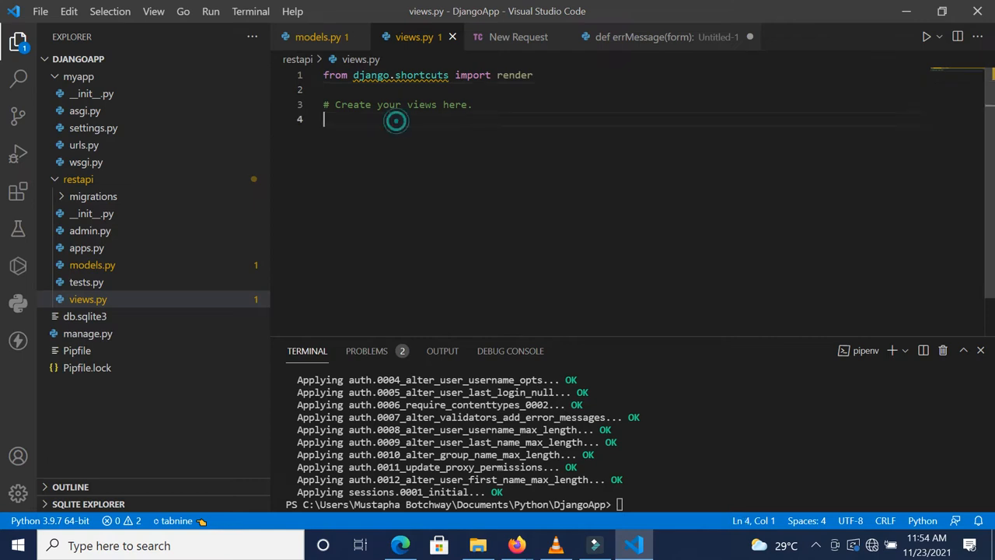
pyautogui.click(396, 121)
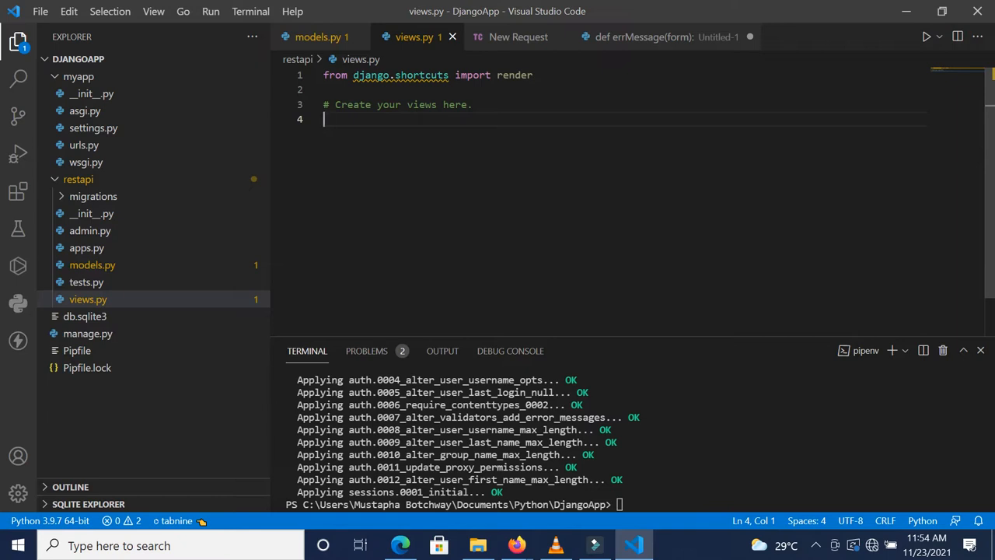
# - Write the def reporterListCreate(request): function header in views.py
pyautogui.write('def re')
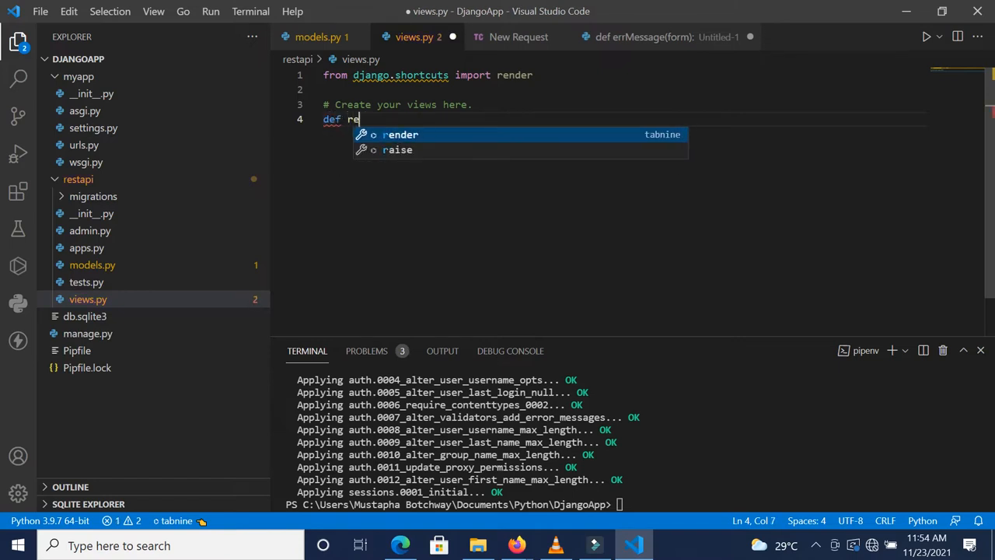
pyautogui.write('porter')
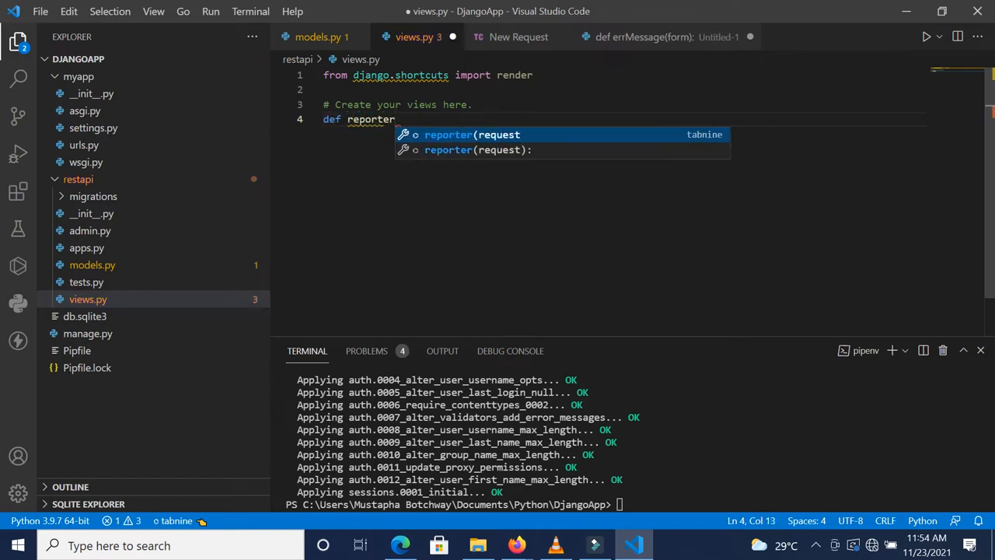
pyautogui.write('List')
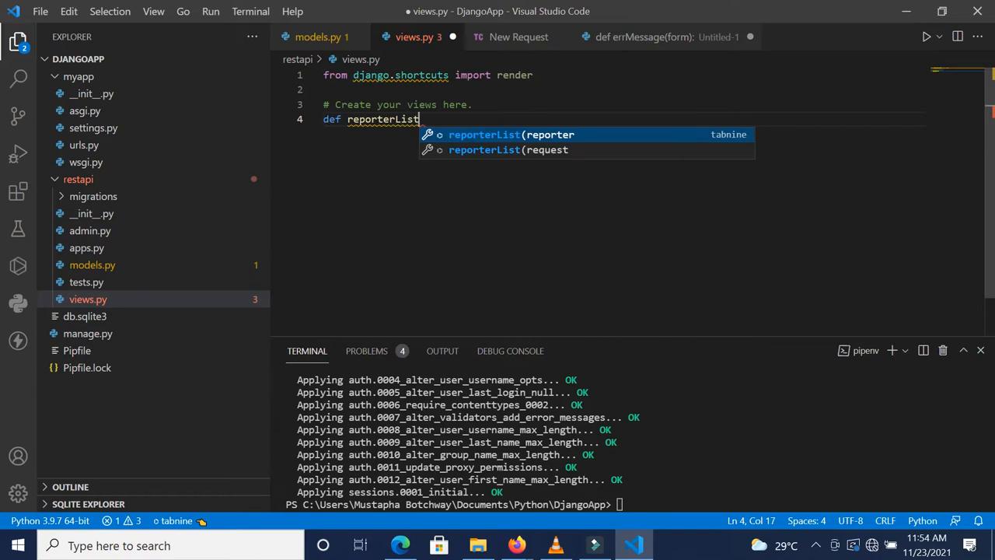
pyautogui.write('Create')
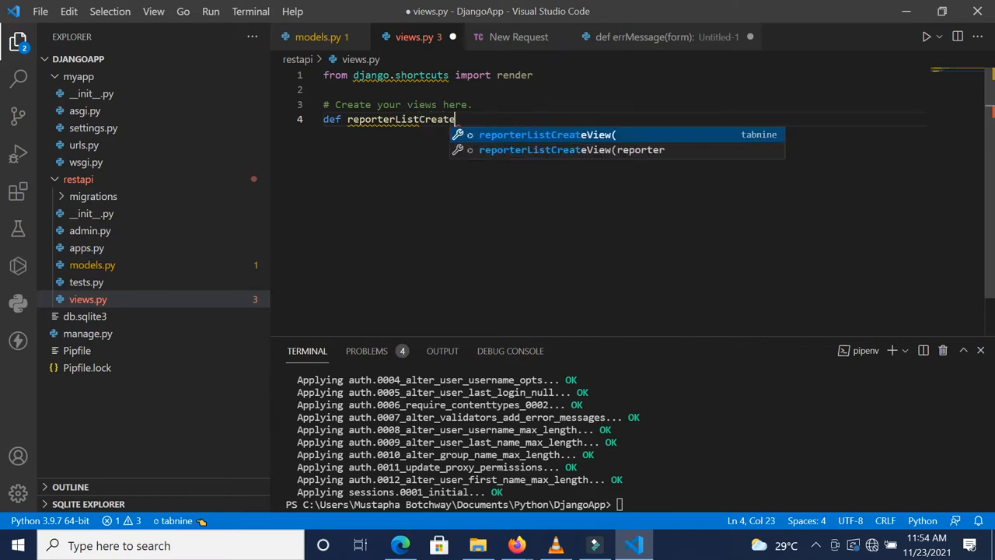
pyautogui.write('(re')
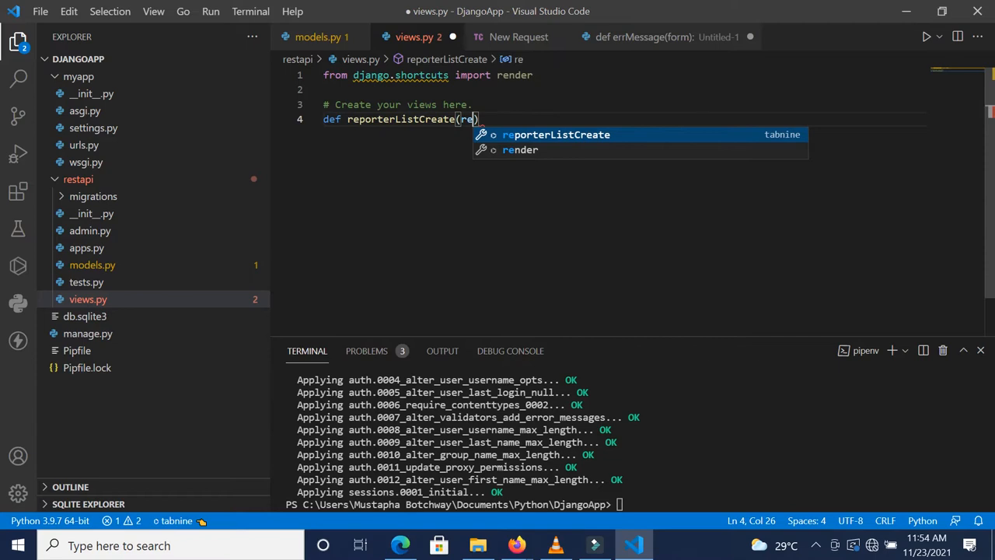
pyautogui.write('quest')
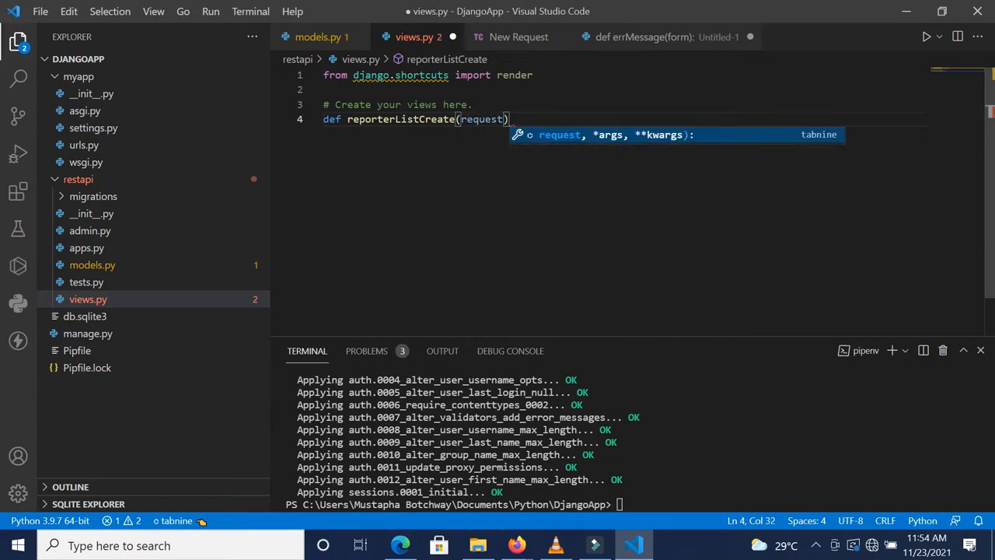
pyautogui.write(':')
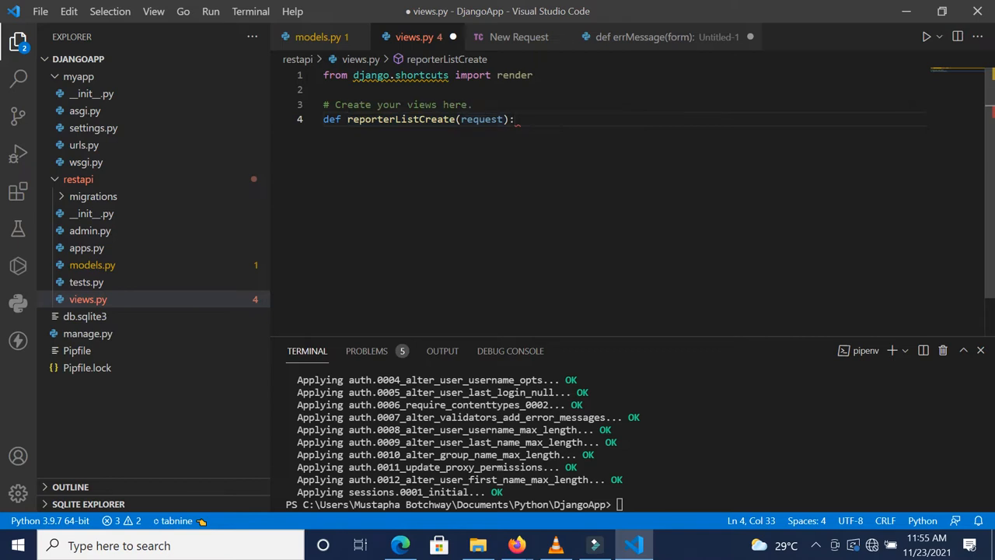
# - Add an if request.method == 'POST': check inside reporterListCreate
pyautogui.press('Enter')
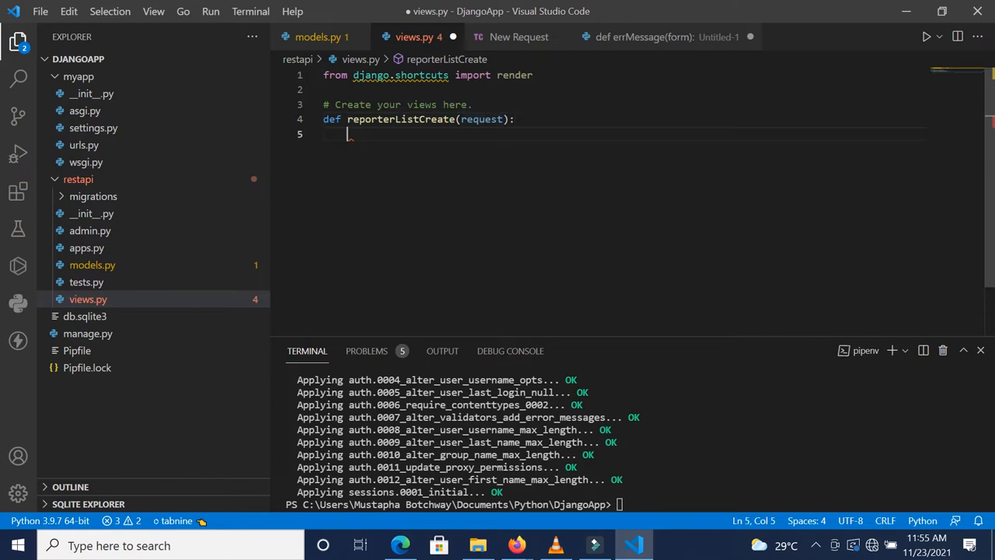
pyautogui.write('r')
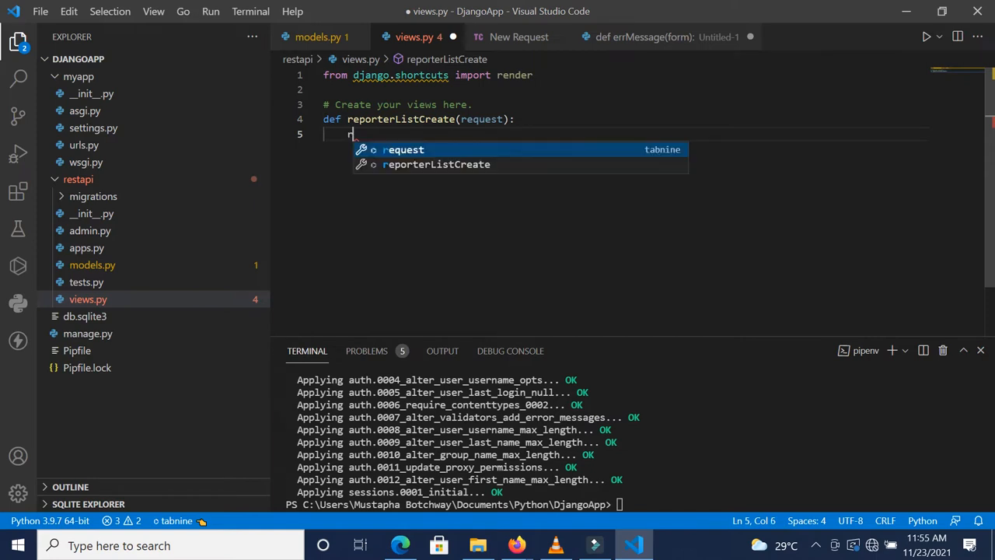
pyautogui.write("if request.method == 'Po")
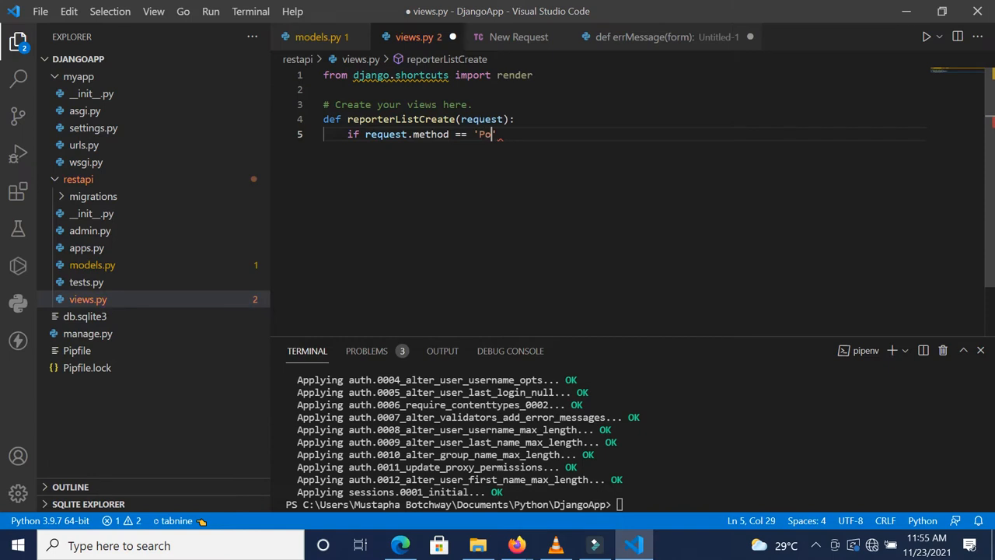
pyautogui.write("ST'")
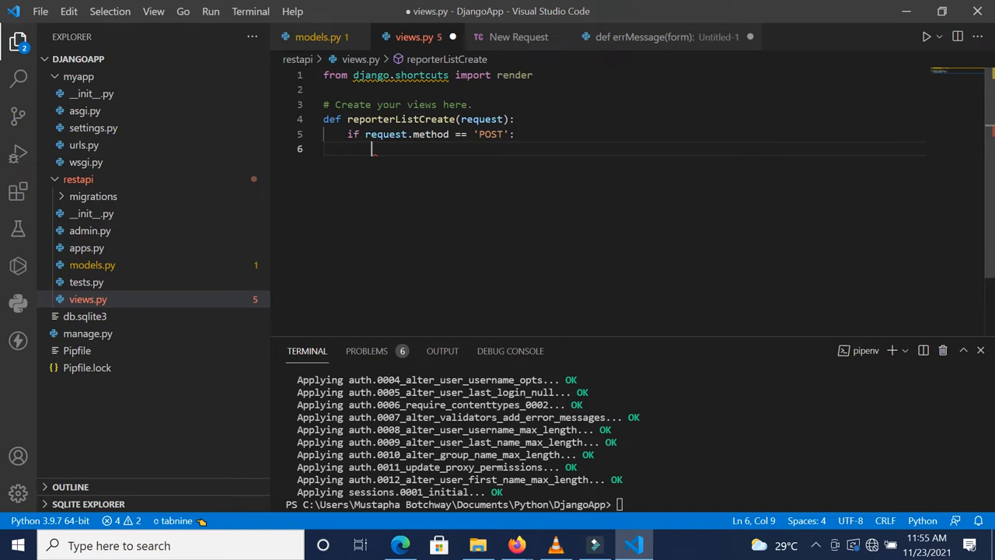
pyautogui.click(530, 75)
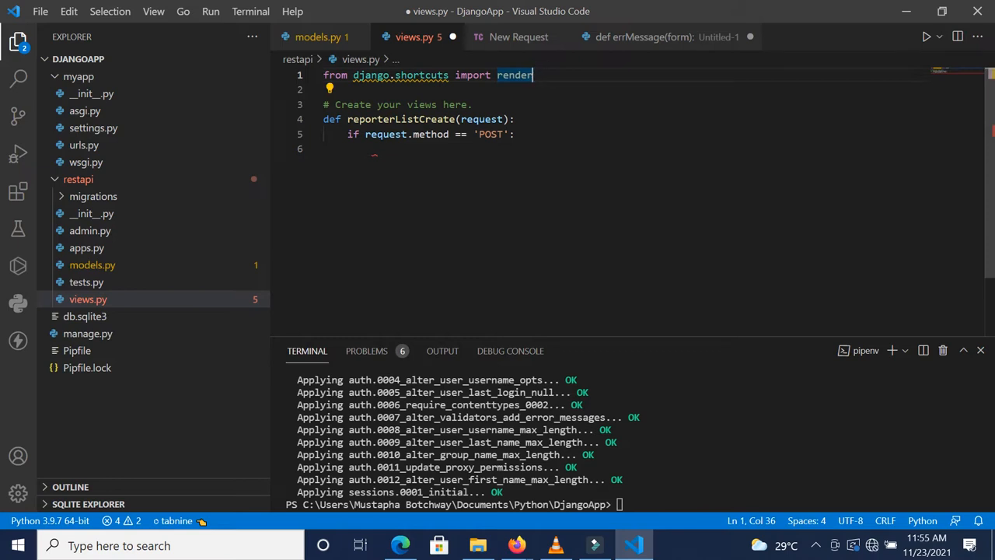
# - Import JsonResponse and return 'This is a post request' in the POST branch
pyautogui.write('from django.h')
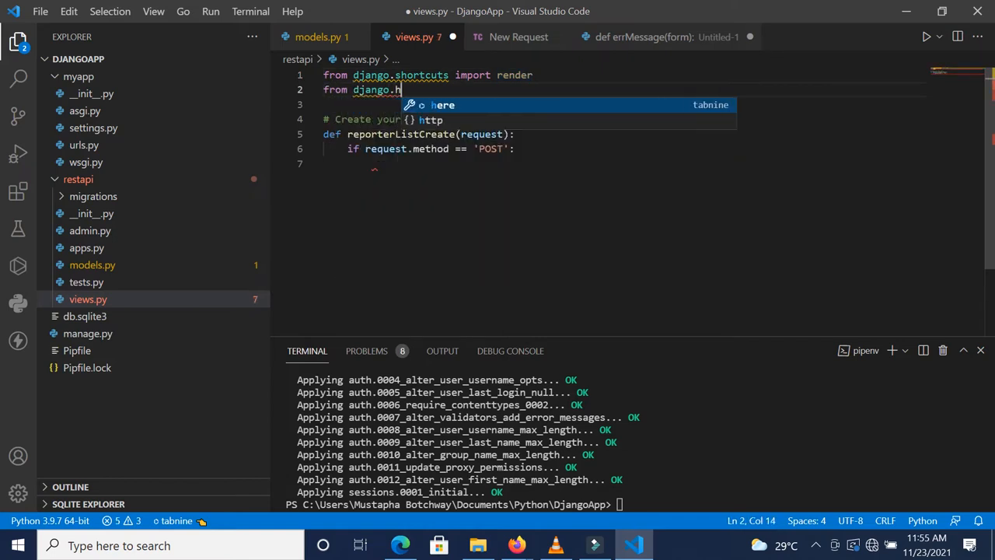
pyautogui.write('ttp import J')
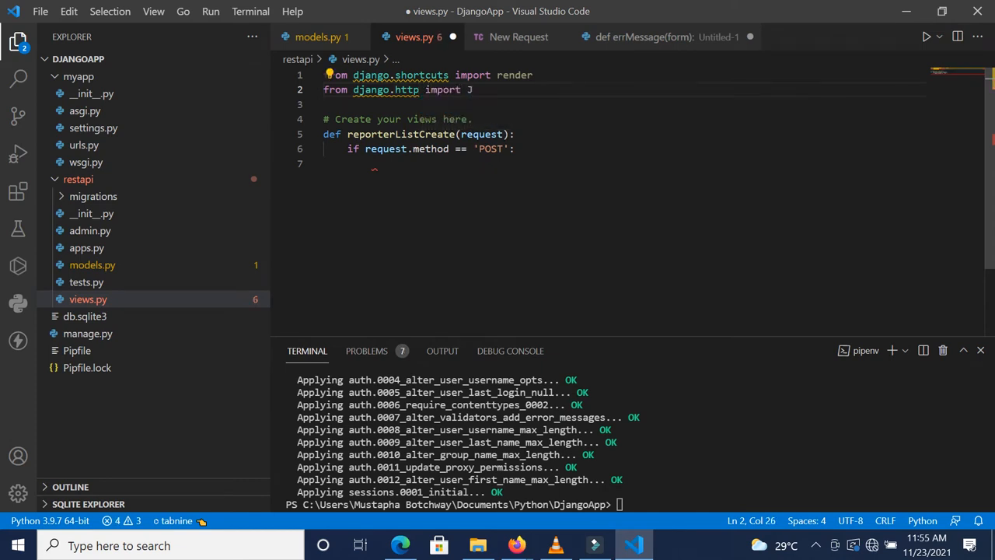
pyautogui.write('sonResponse')
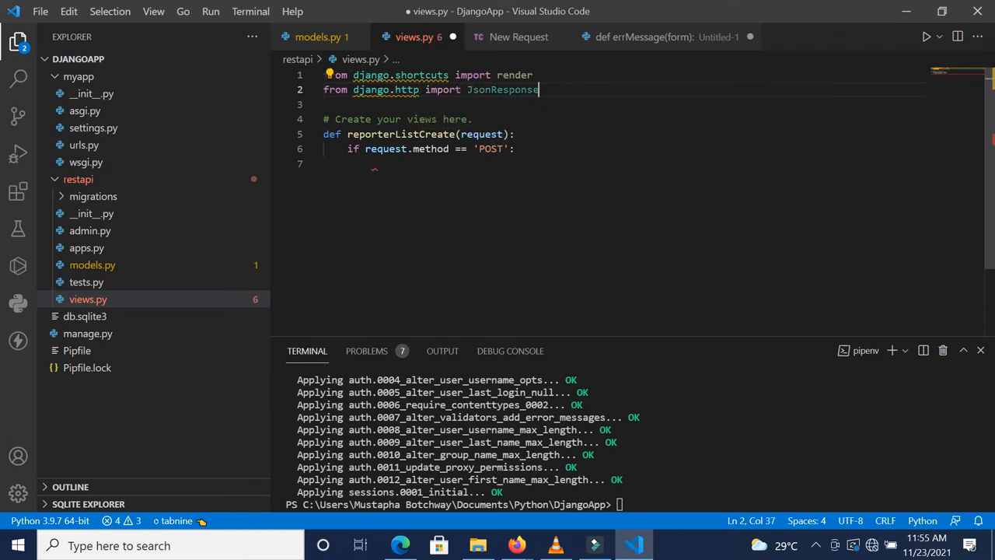
pyautogui.write('r')
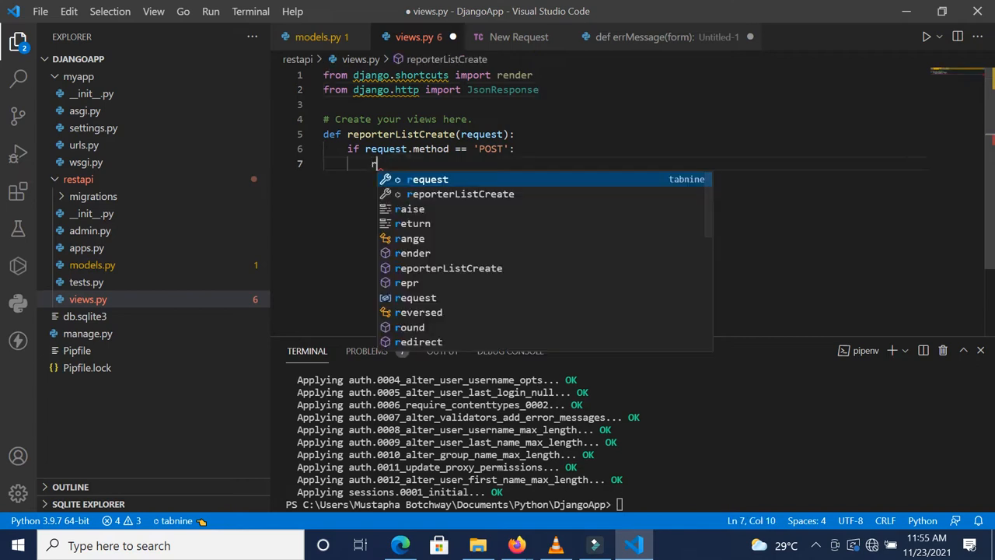
pyautogui.write("return JsonResponse({'")
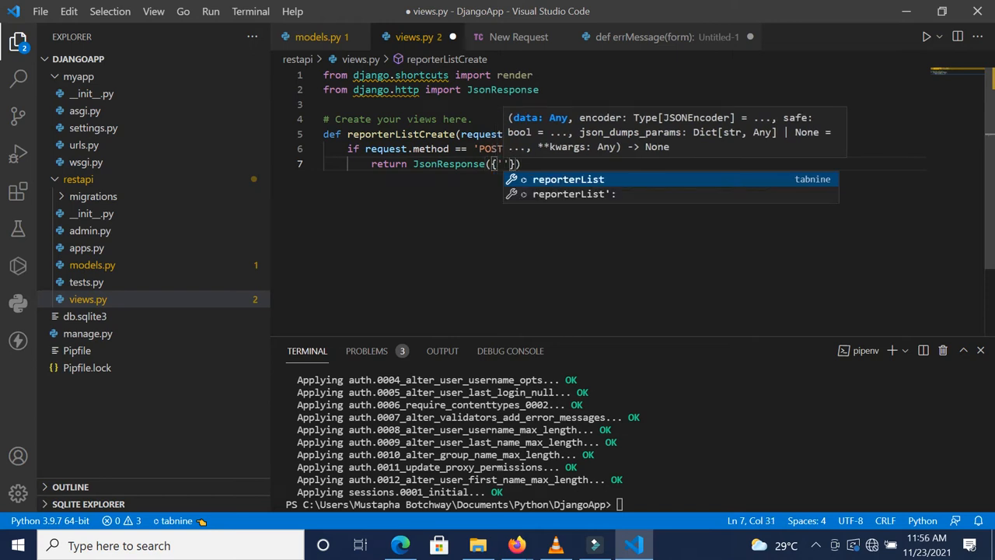
pyautogui.write('success')
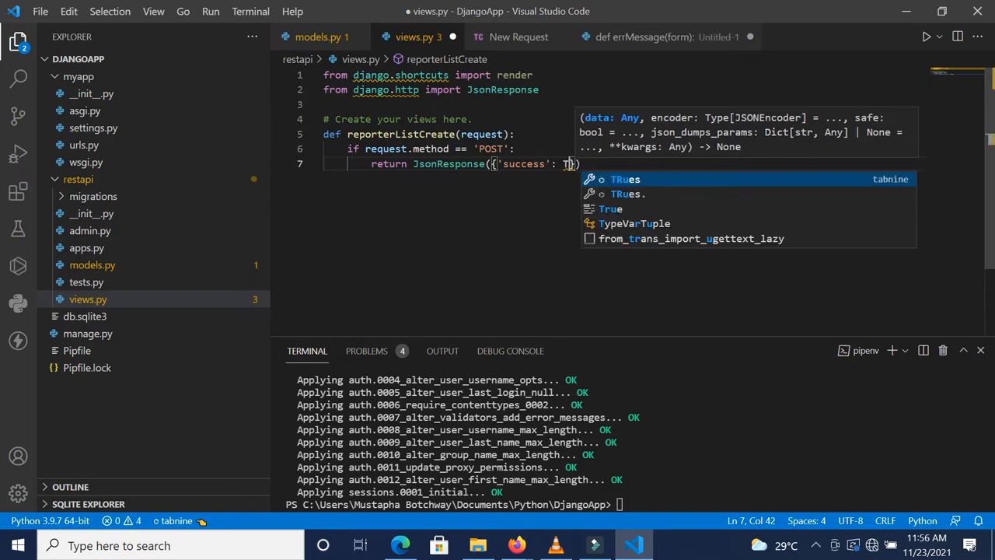
pyautogui.write('rue}')
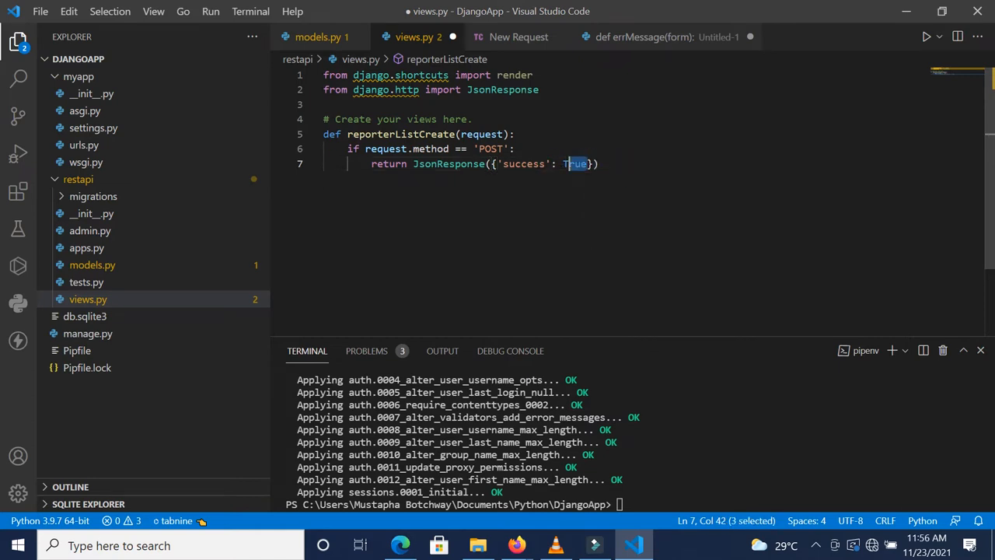
pyautogui.write("'")
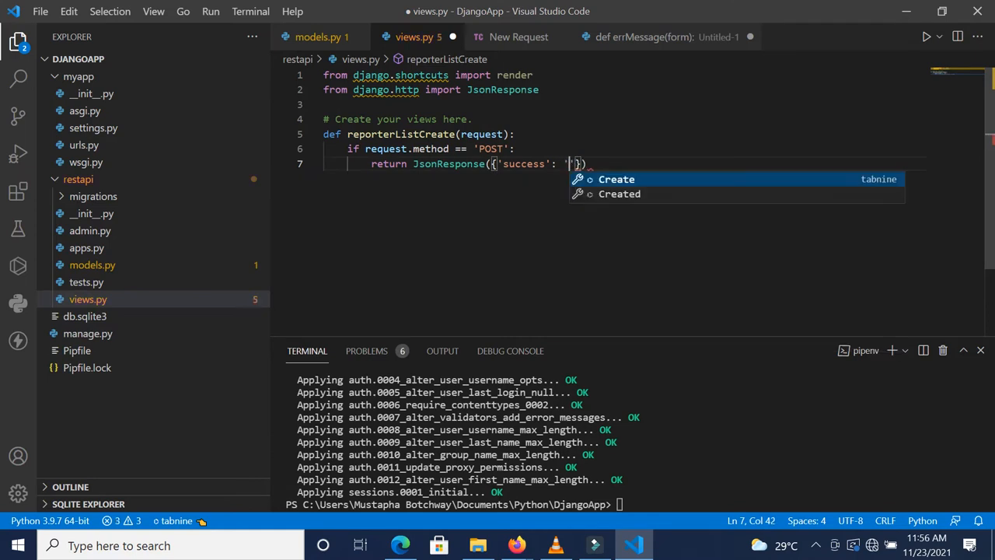
pyautogui.write('This is a post request')
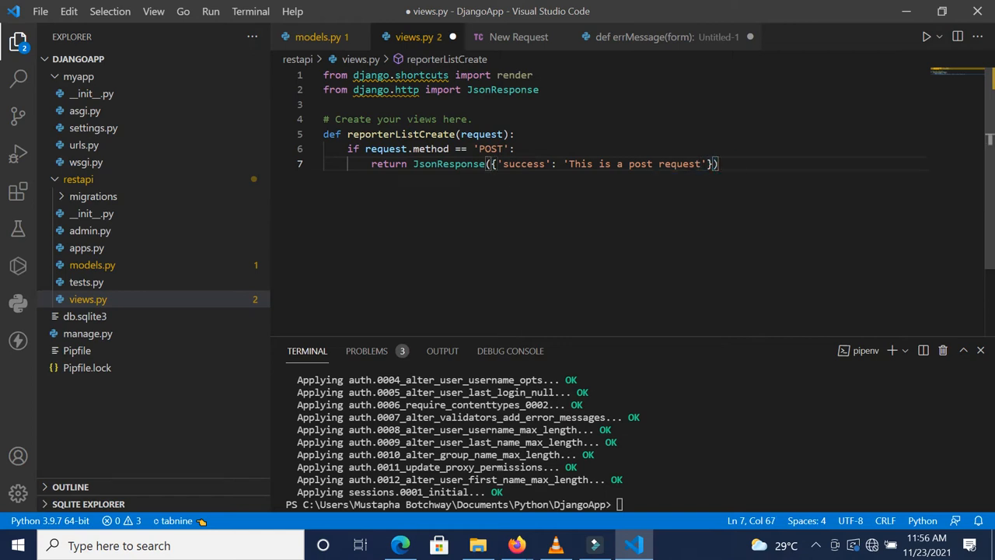
# - Add an else branch returning 'This is a get request' and save views.py
pyautogui.press('Enter')
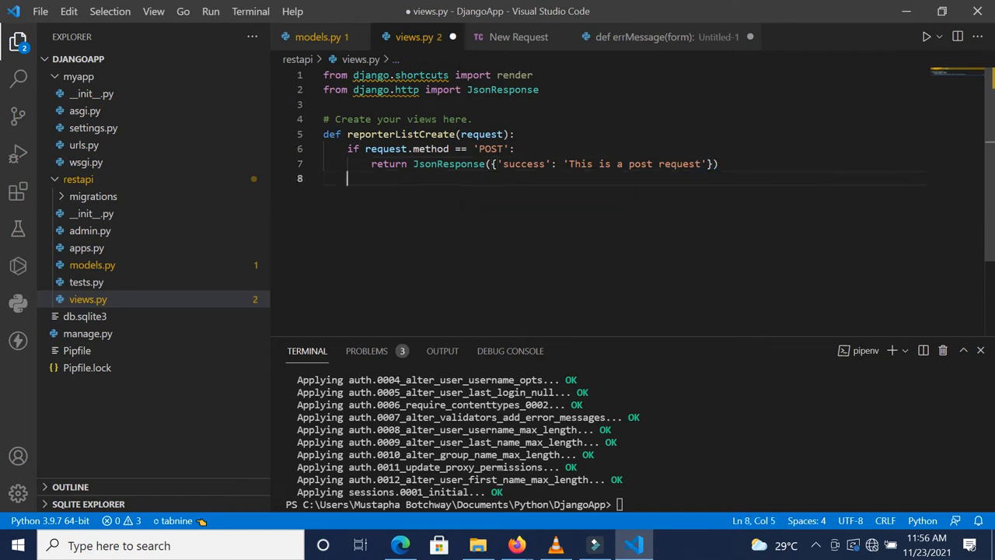
pyautogui.write('else:')
pyautogui.write("return JsonResponse({'success': 'This is a ")
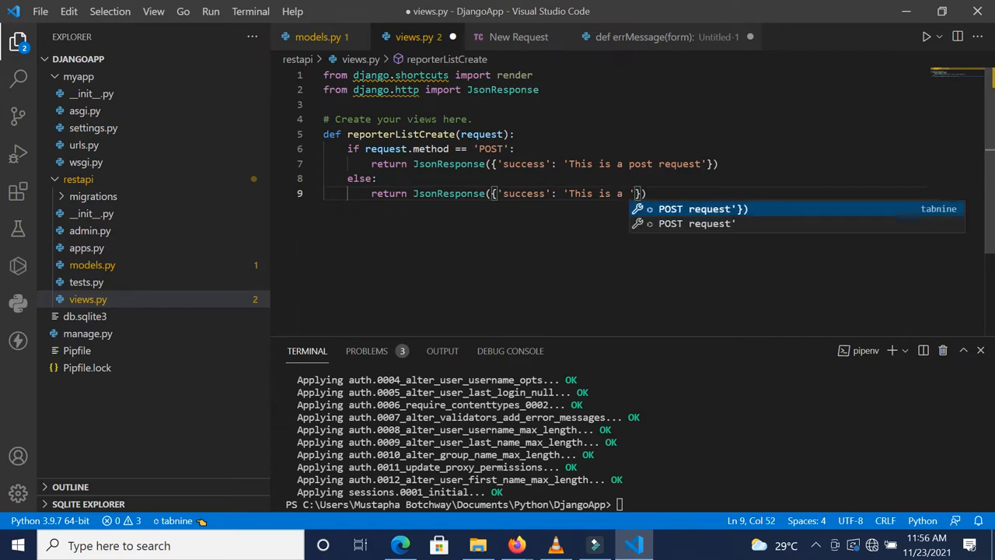
pyautogui.write('get request')
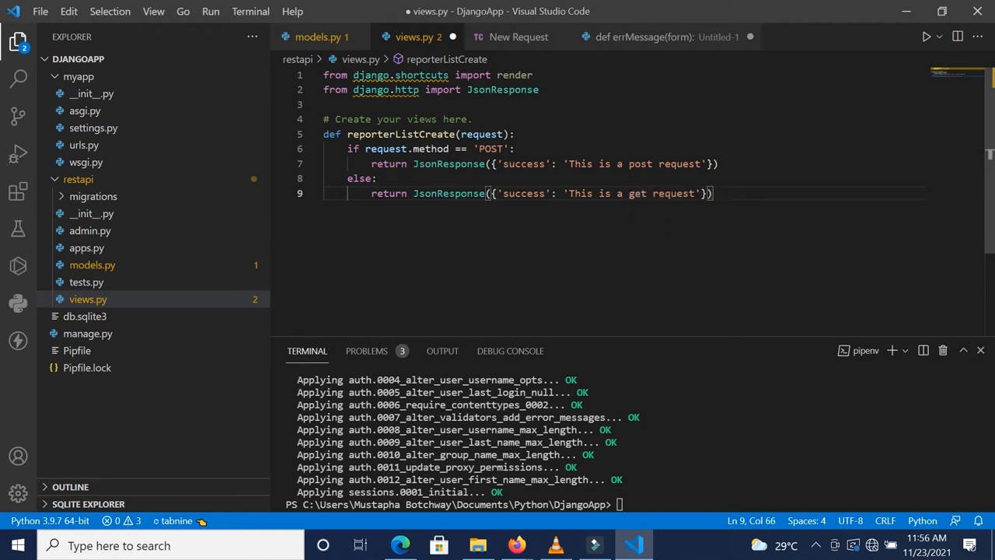
pyautogui.press('ctrl+s')
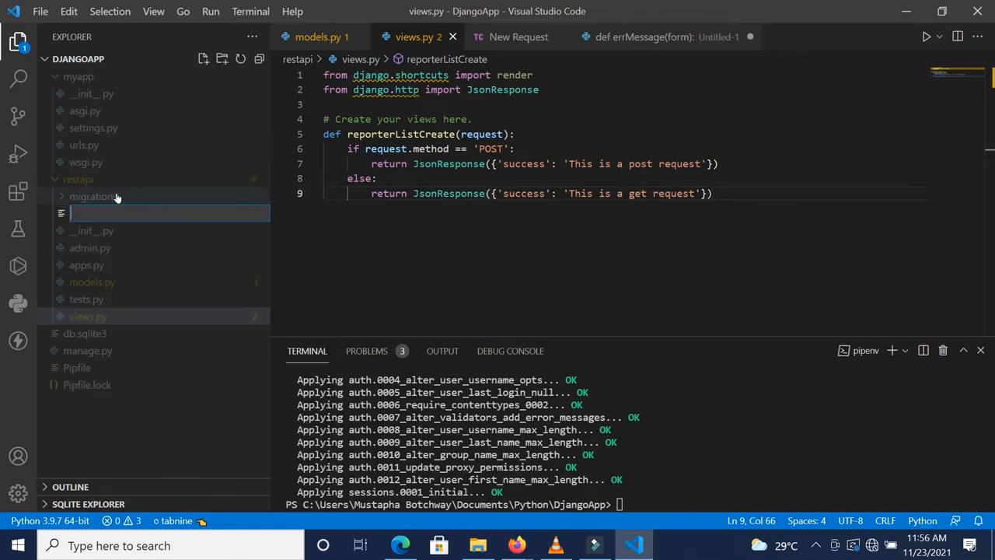
# - In restapi's urls.py, import path and start urlpatterns with a 'reporter/' entry
pyautogui.write('urls.py')
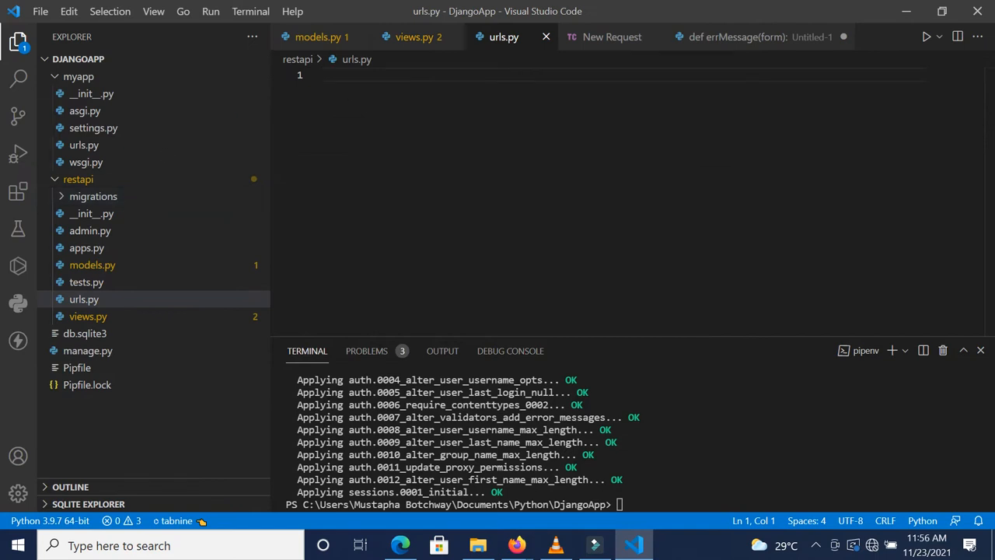
pyautogui.write('d')
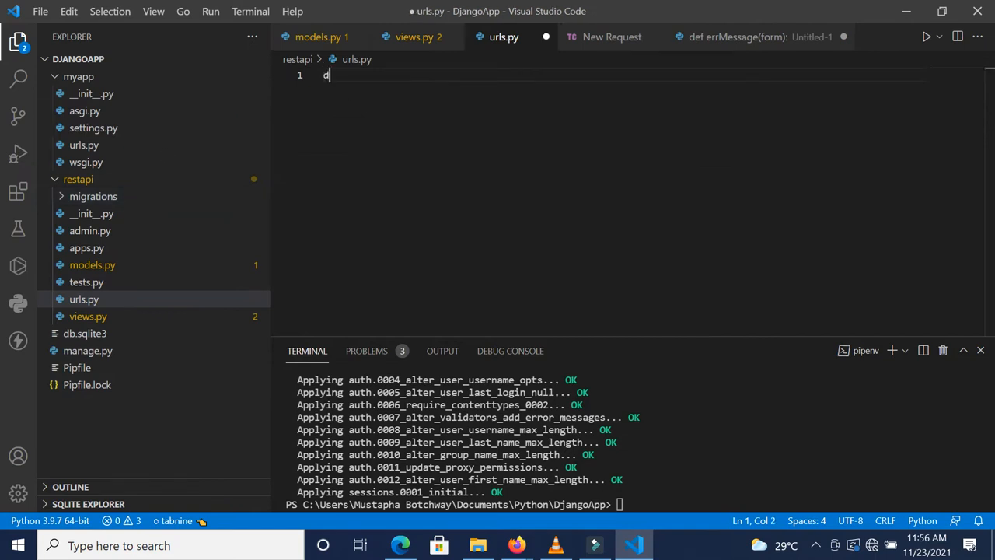
pyautogui.write('from')
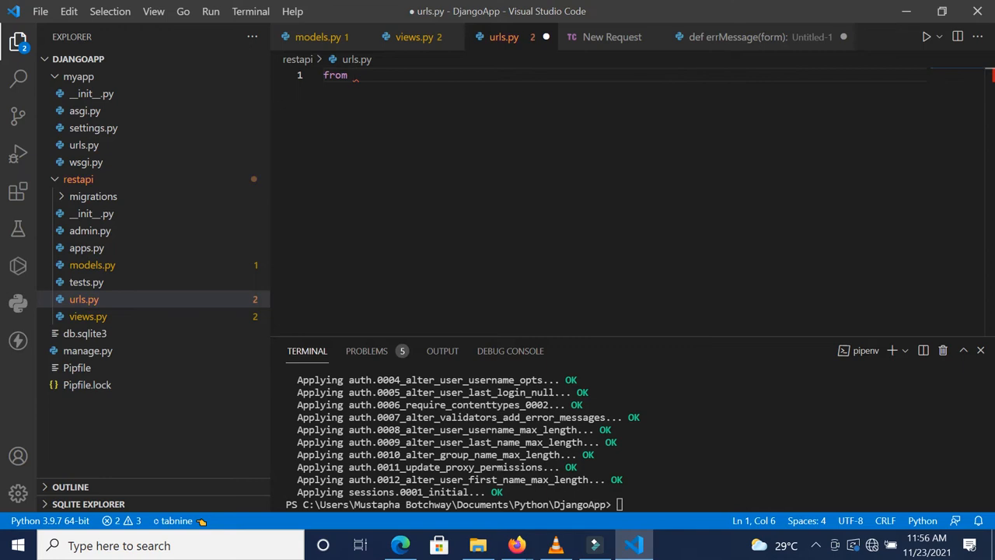
pyautogui.write('django.urls import path')
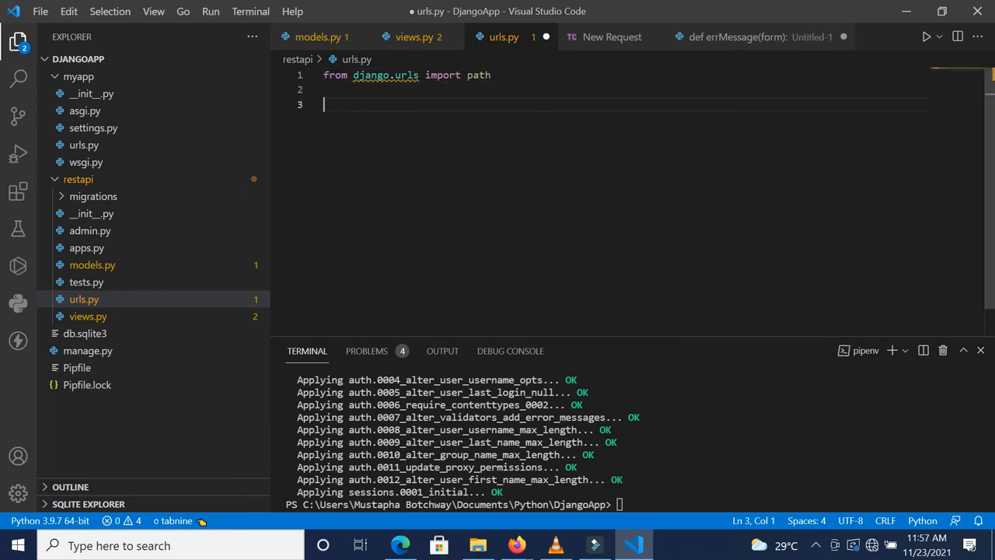
pyautogui.write('urlpatterns =')
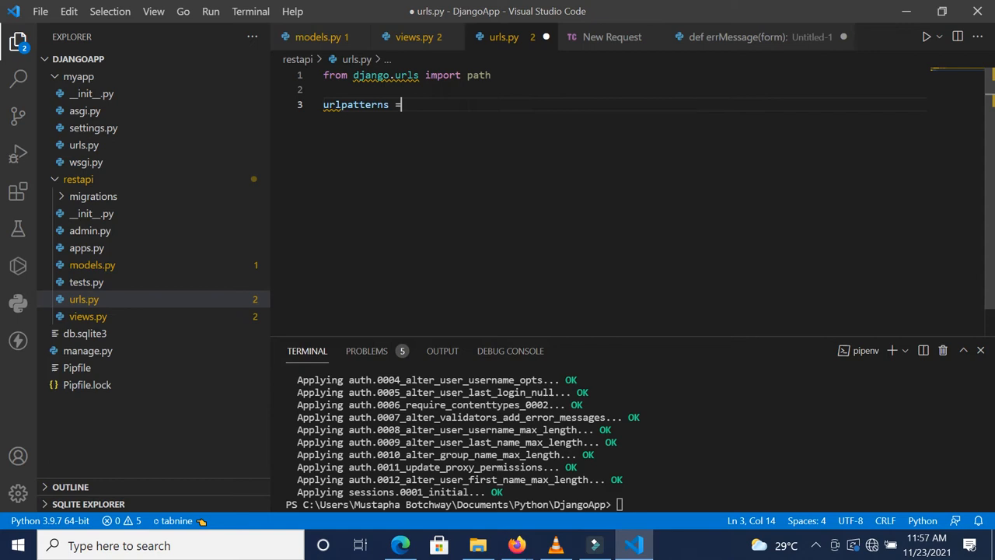
pyautogui.write('[a')
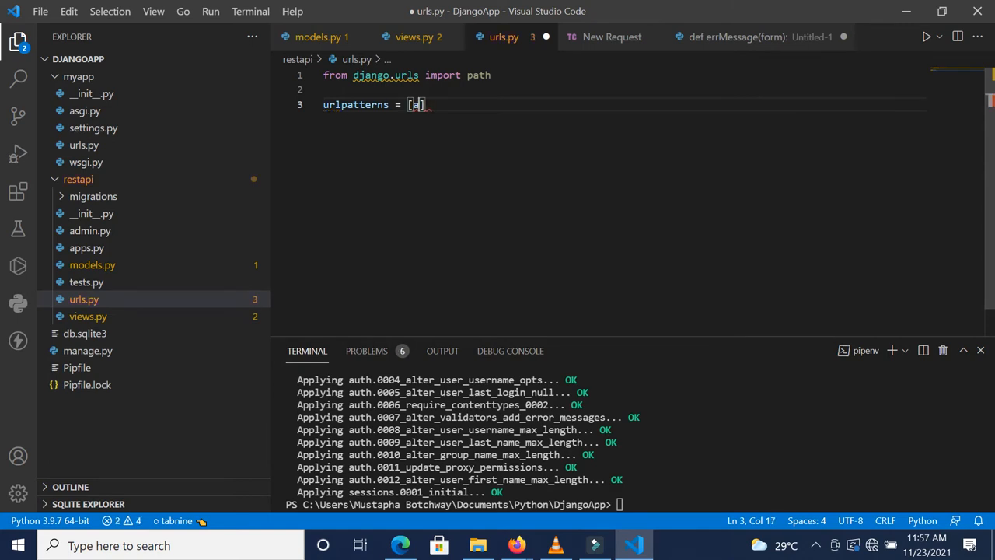
pyautogui.write("path('")
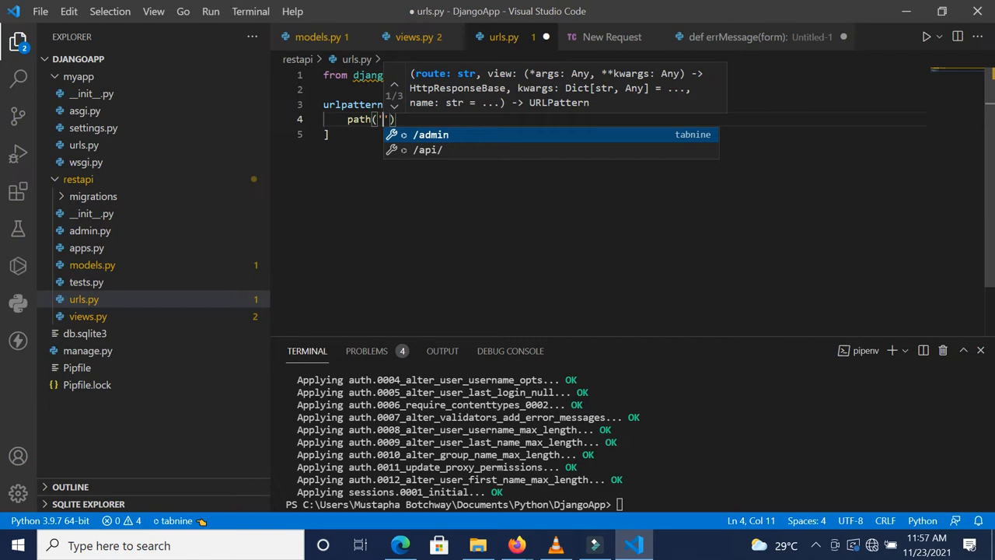
pyautogui.write('rep')
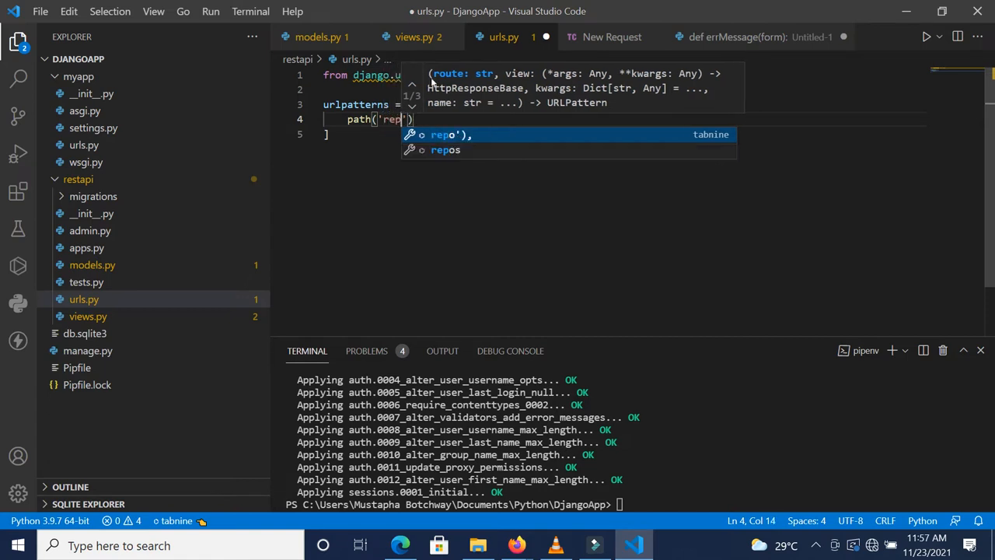
pyautogui.write('orter/')
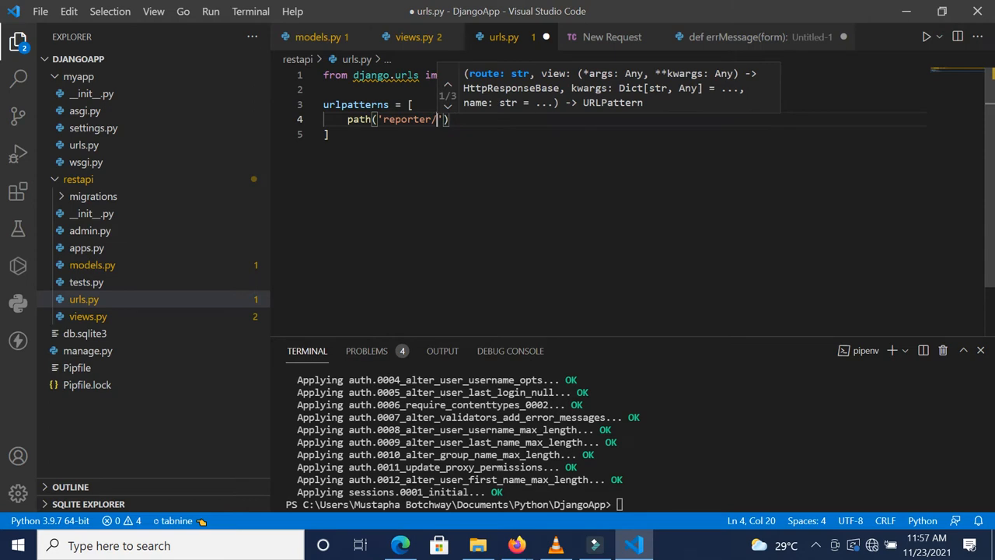
pyautogui.write(',')
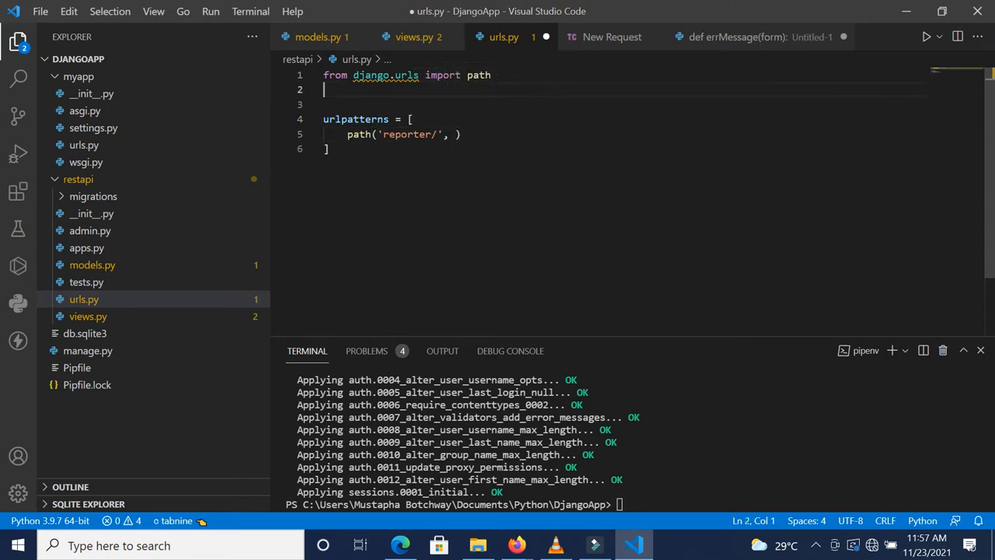
pyautogui.moveTo(514, 62)
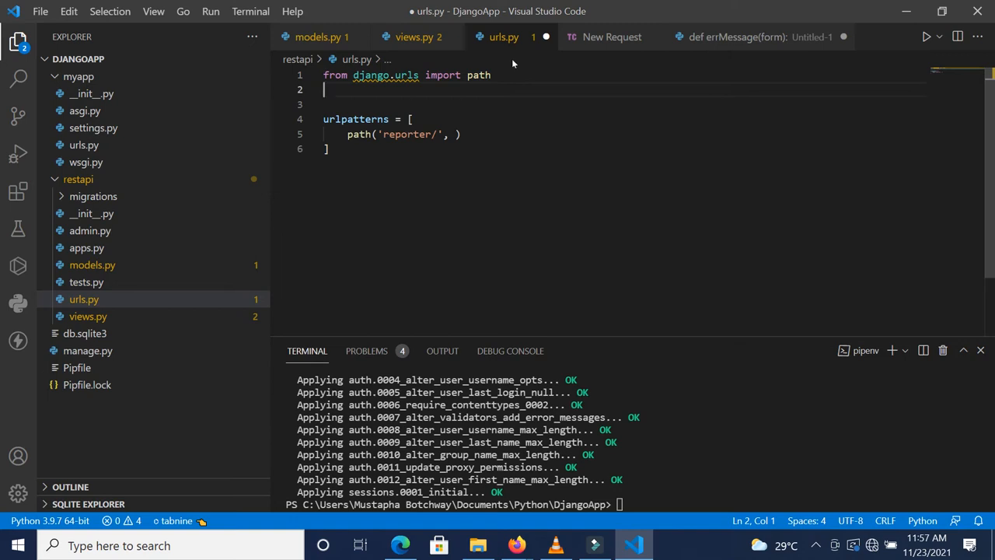
# - Import views, route 'reporter/' to views.reporterListCreate, save, and return to views.py
pyautogui.click(410, 37)
pyautogui.write('from')
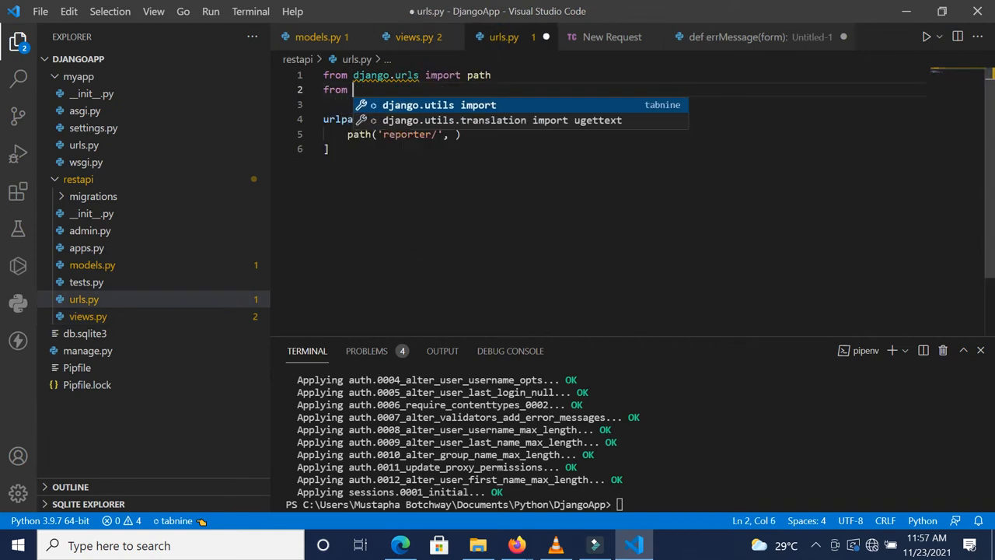
pyautogui.write('.')
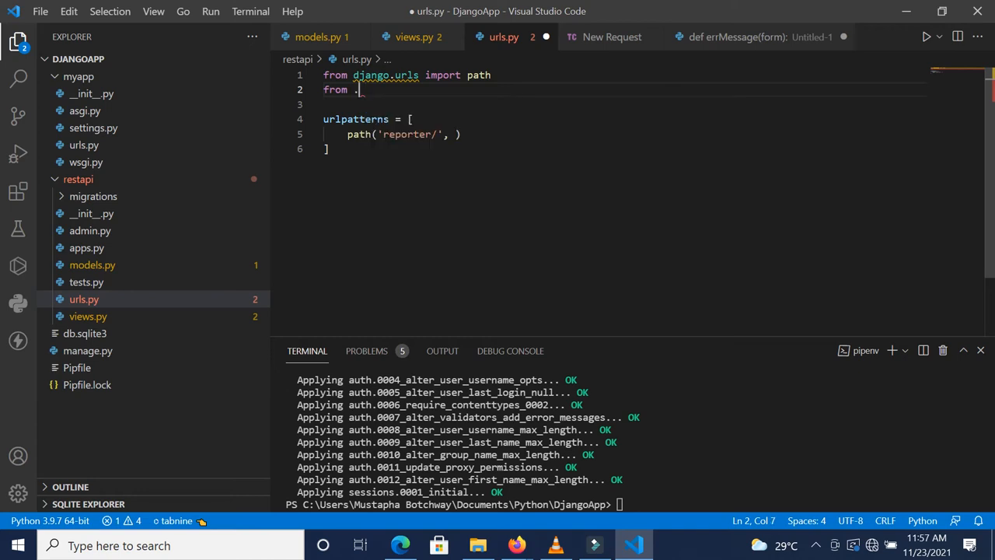
pyautogui.write('import')
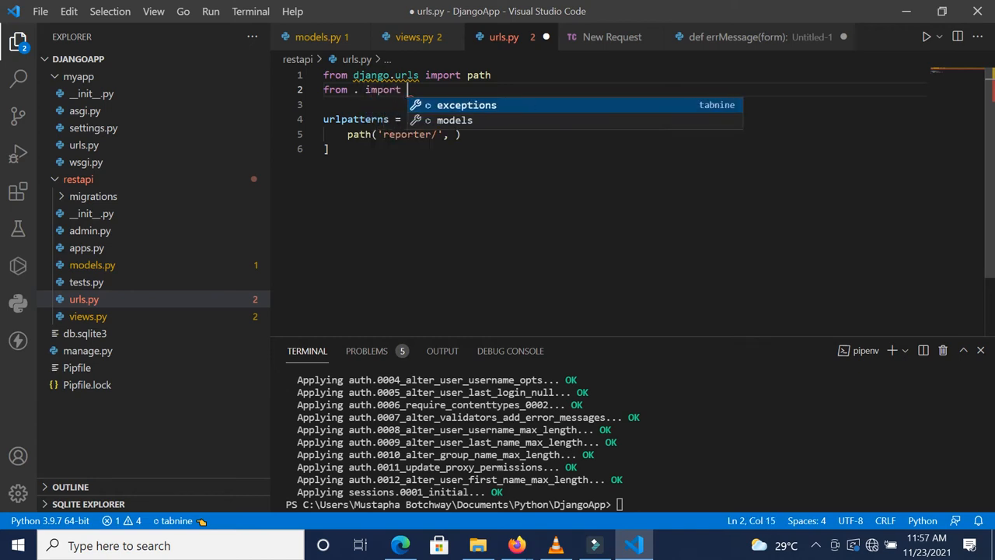
pyautogui.write('views')
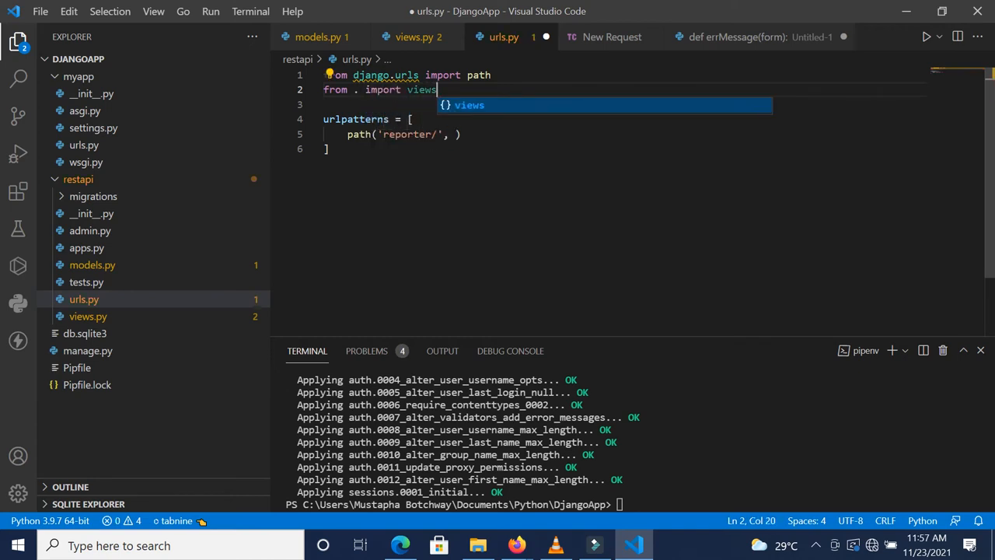
pyautogui.write('views')
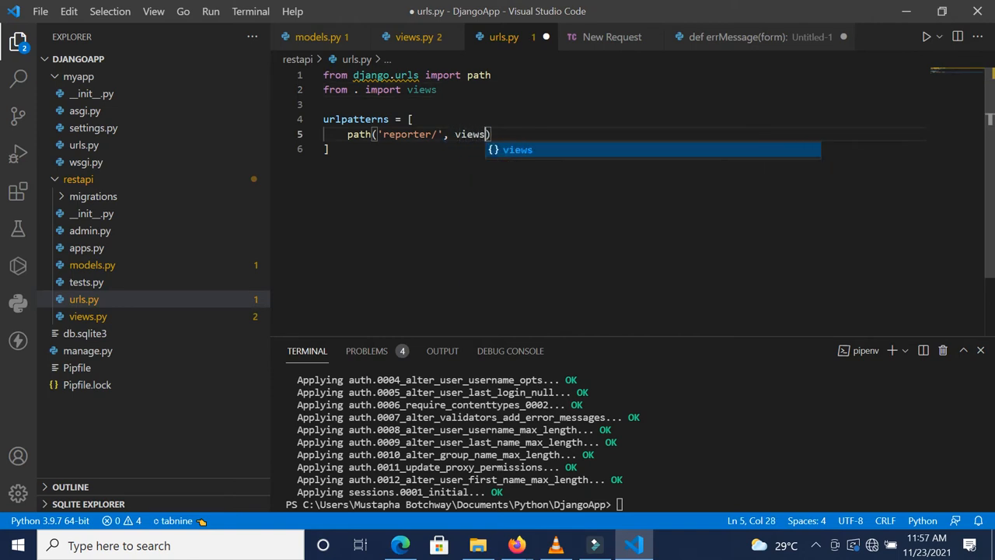
pyautogui.write('.rep')
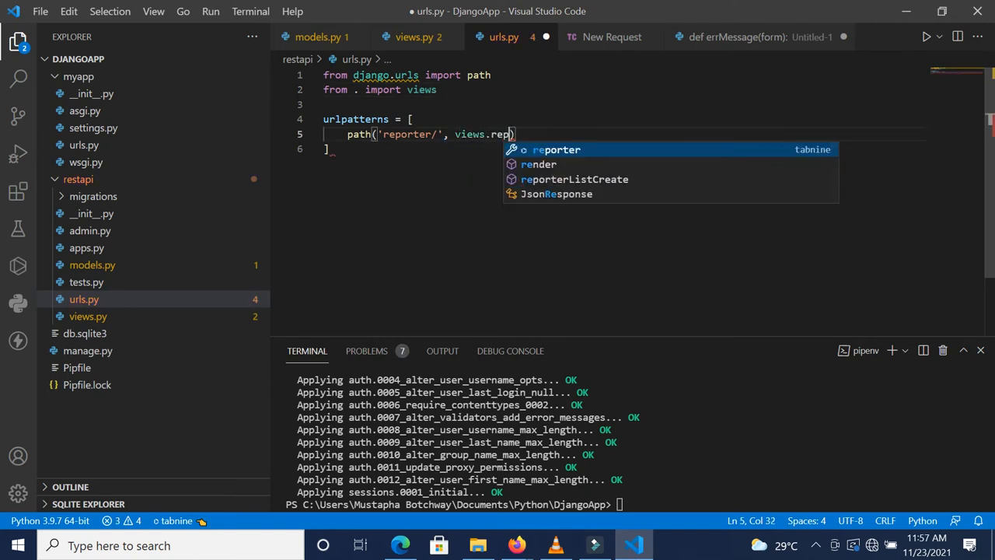
pyautogui.click(574, 179)
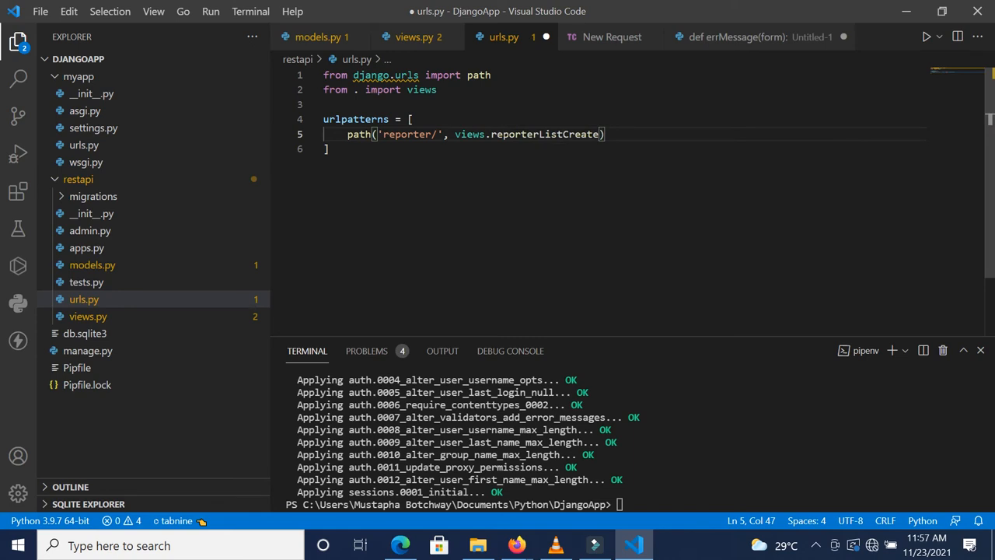
pyautogui.press('ctrl+s')
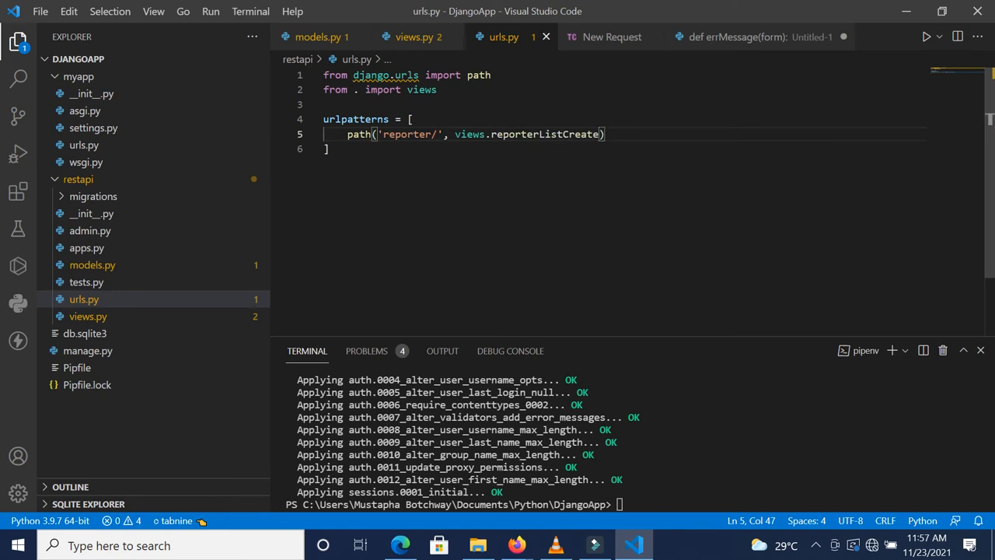
pyautogui.click(410, 37)
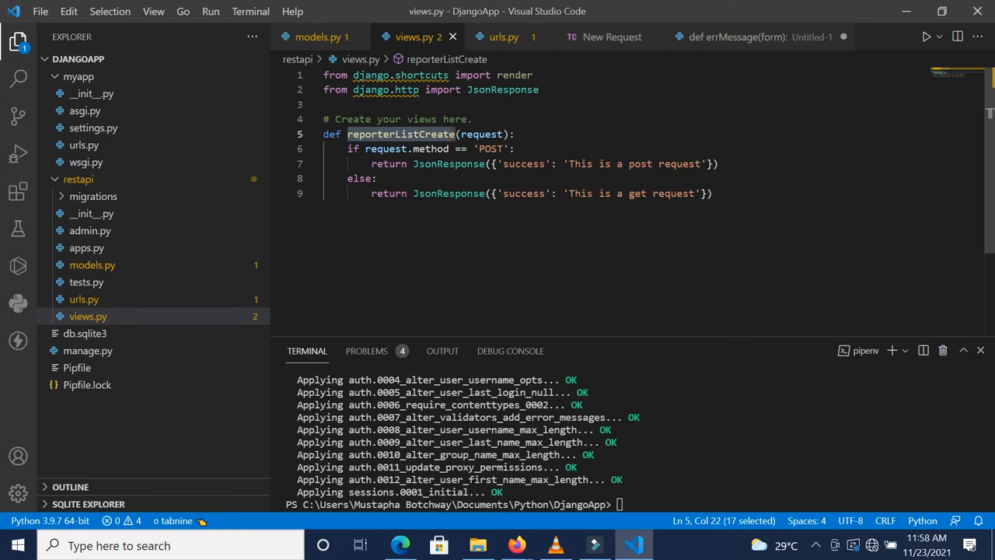
# - Open the project's myapp/urls.py and add include to the django.urls import
pyautogui.click(77, 179)
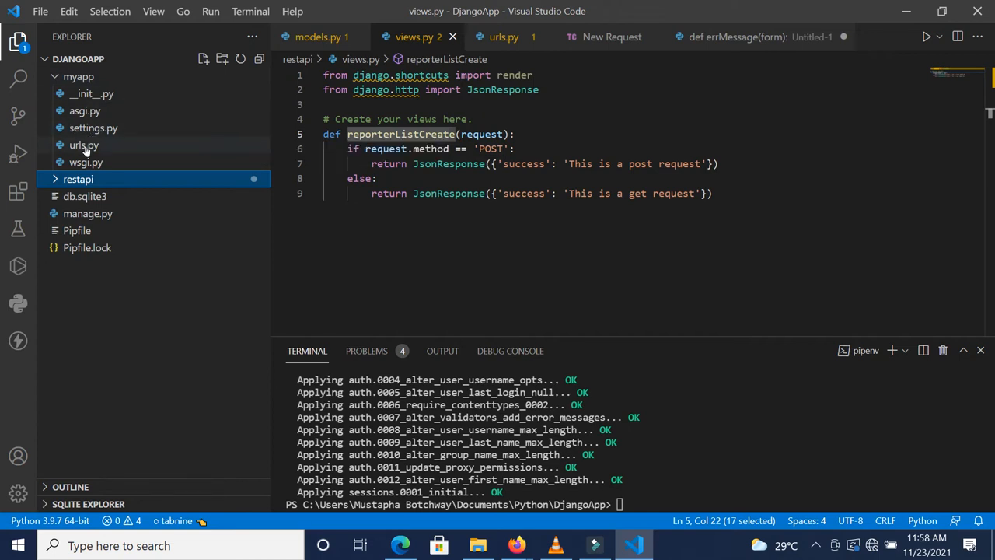
pyautogui.click(83, 144)
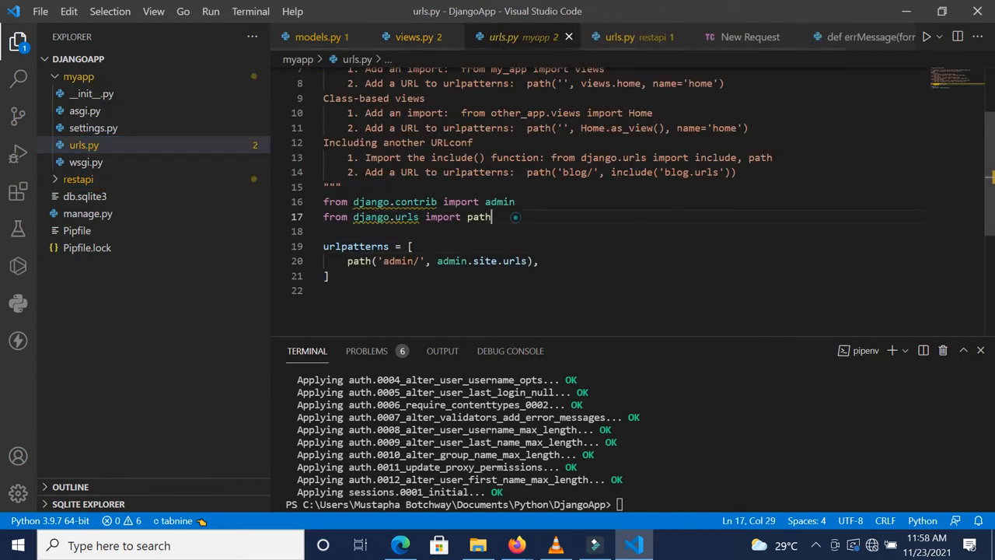
pyautogui.write(', include')
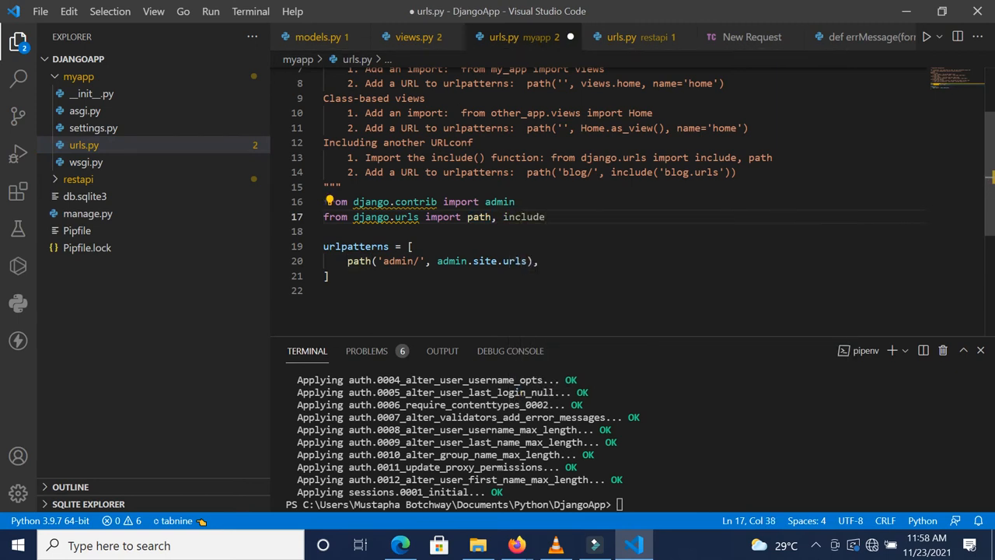
pyautogui.press('Enter')
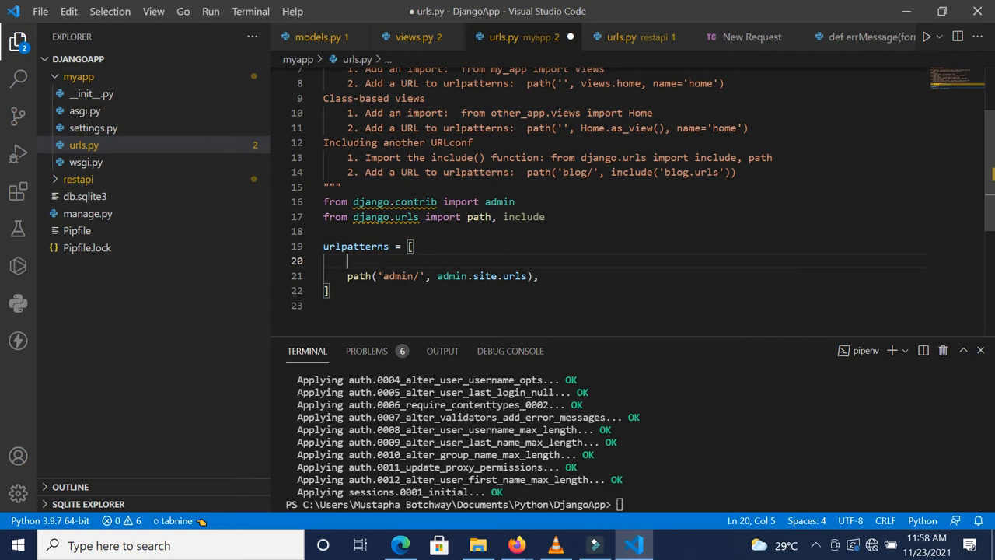
pyautogui.moveTo(622, 36)
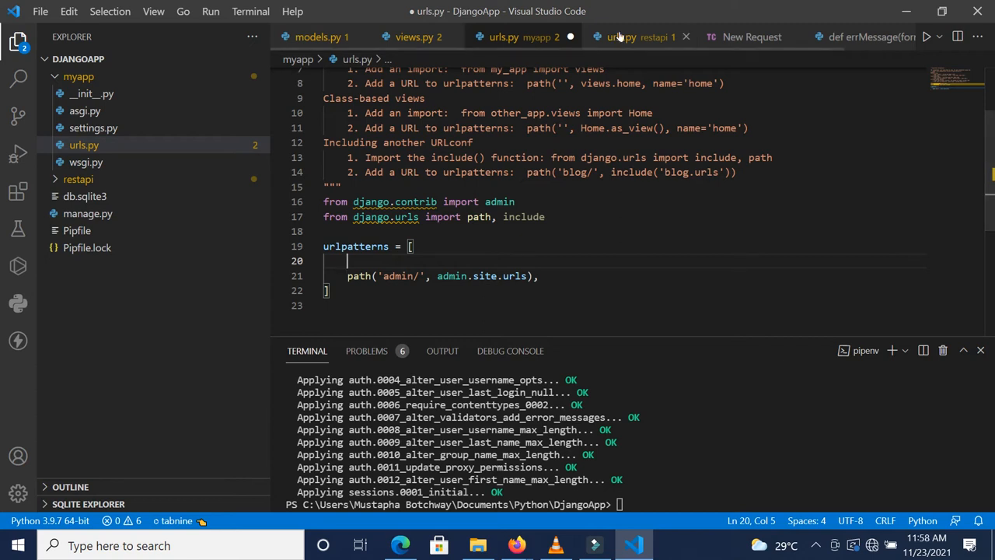
# - Route 'api/' to include('restapi.urls') in the project's urlpatterns
pyautogui.click(623, 36)
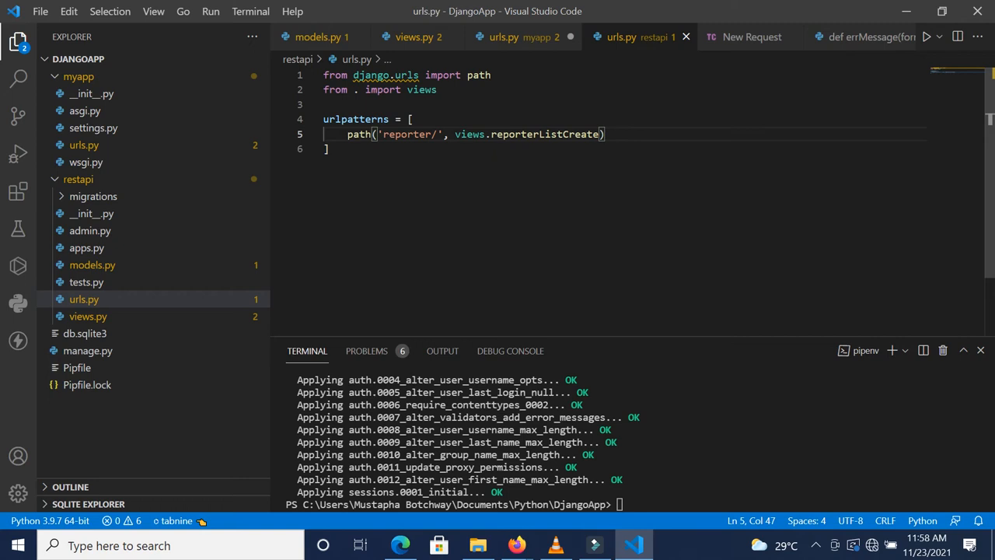
pyautogui.click(505, 36)
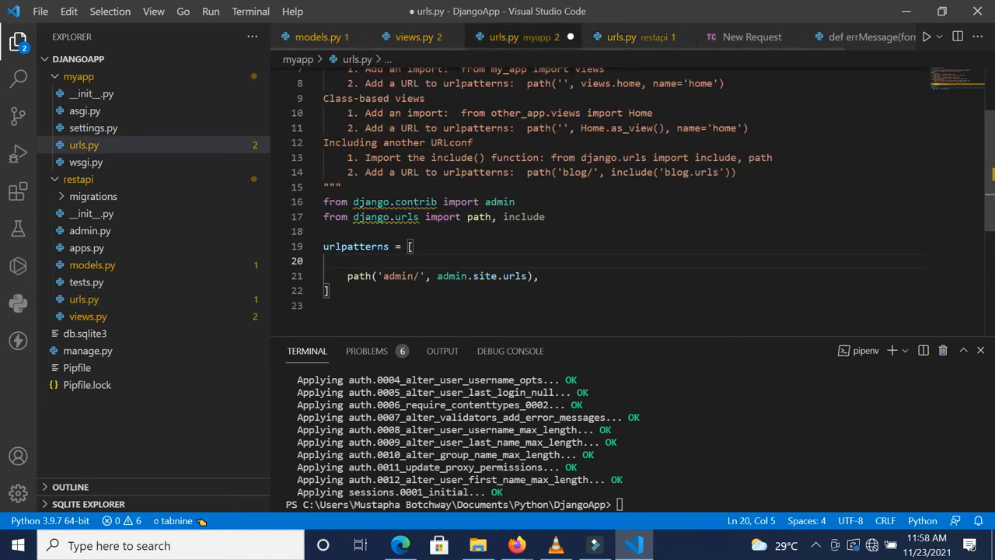
pyautogui.write('path(')
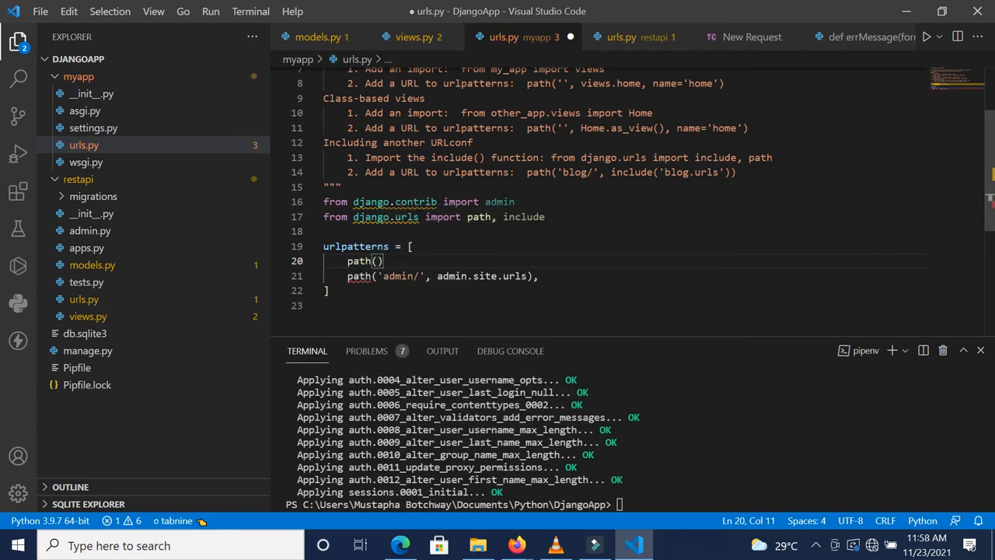
pyautogui.write(',')
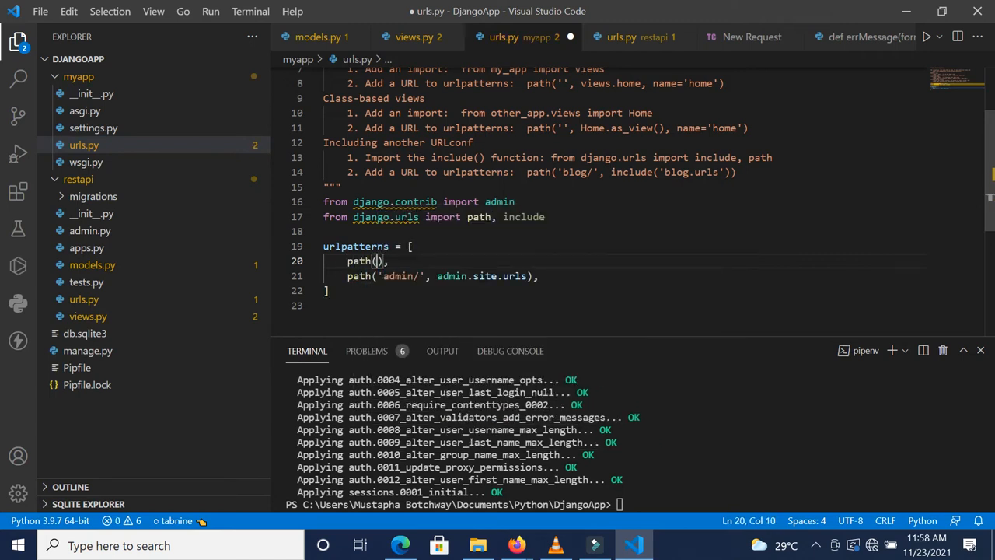
pyautogui.write("'api'")
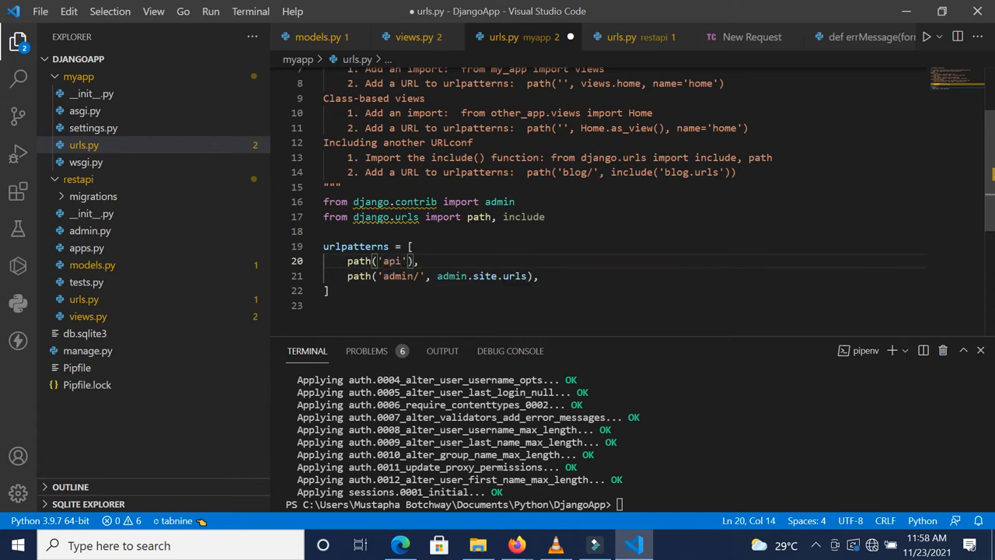
pyautogui.write("/', include(")
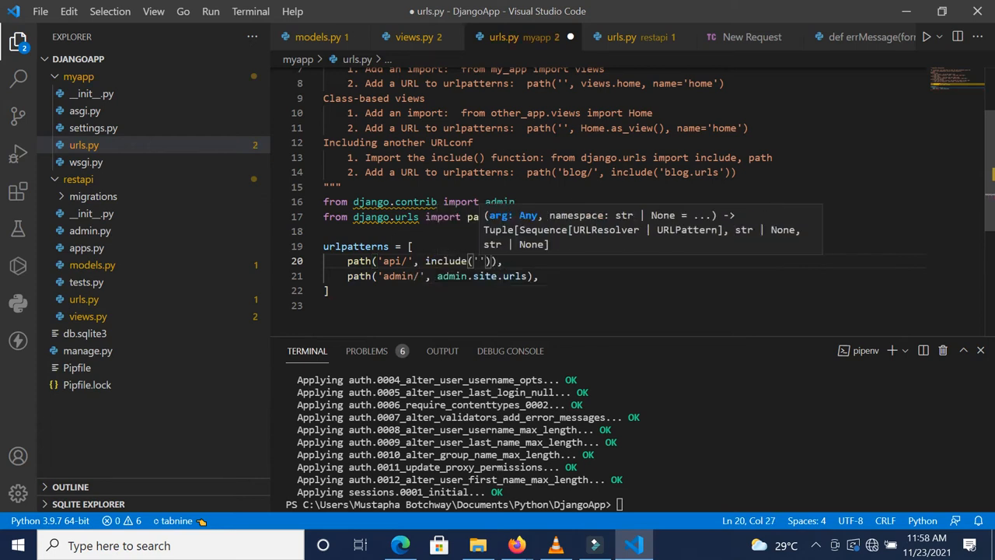
pyautogui.write('restap')
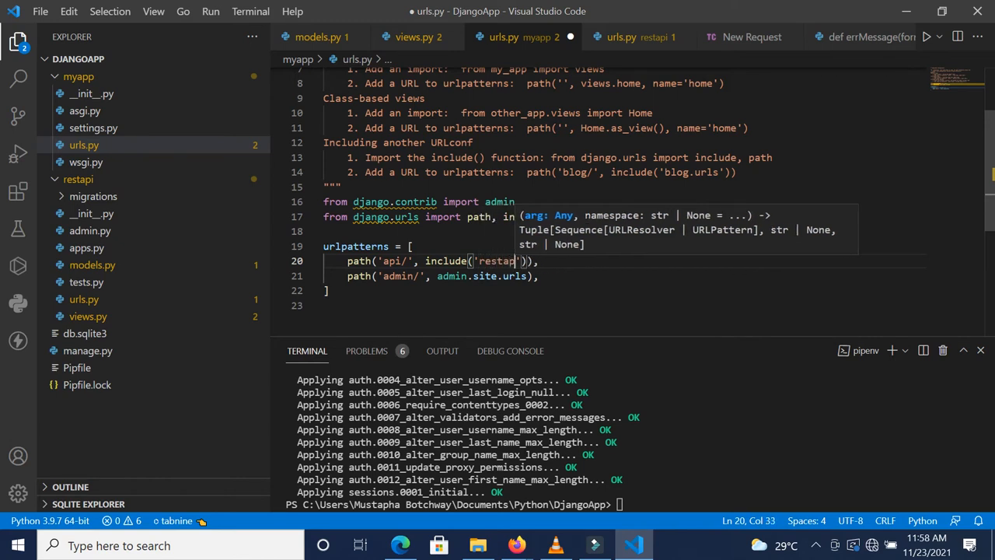
pyautogui.write('.urls')
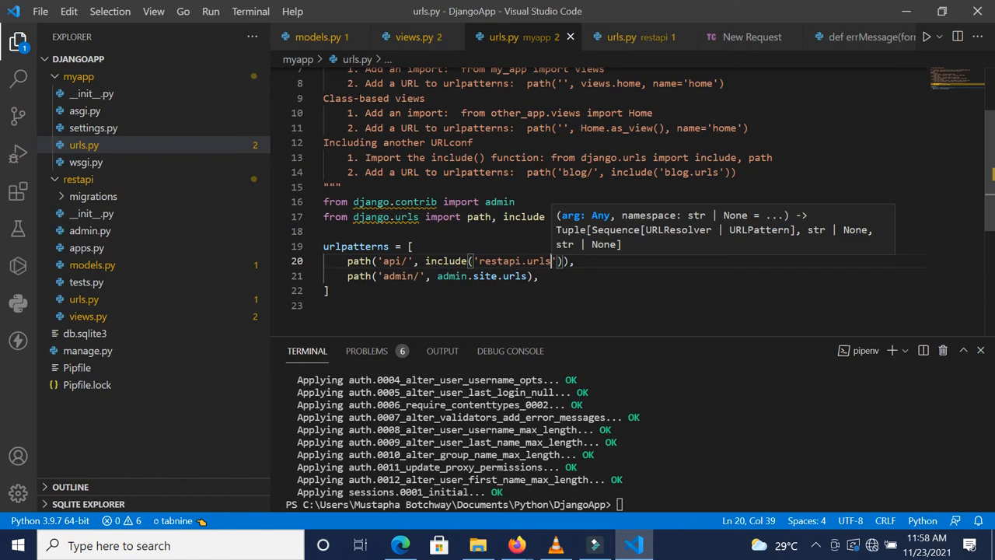
pyautogui.click(621, 36)
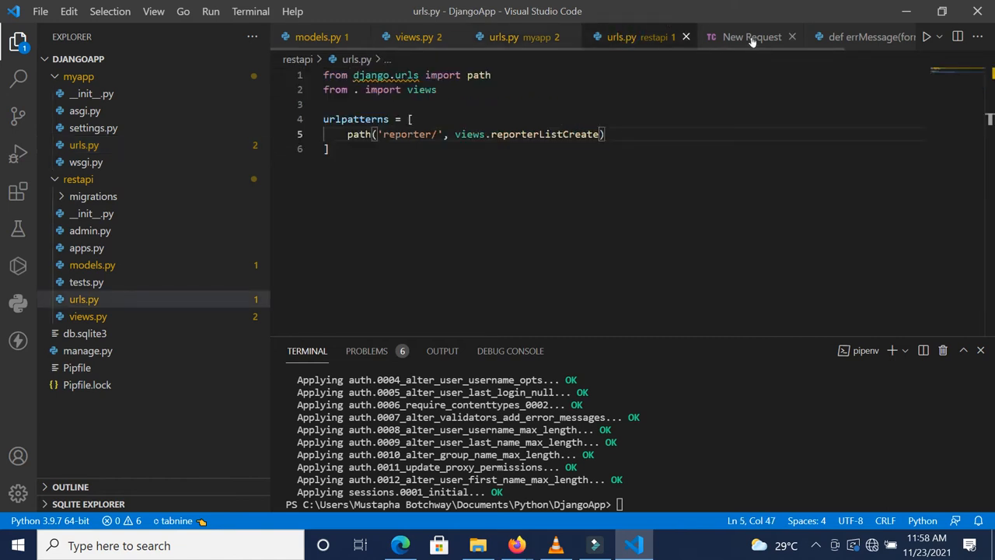
# - Send a Thunder Client POST to localhost:8000/api/reporter/, which the server refuses
pyautogui.click(750, 37)
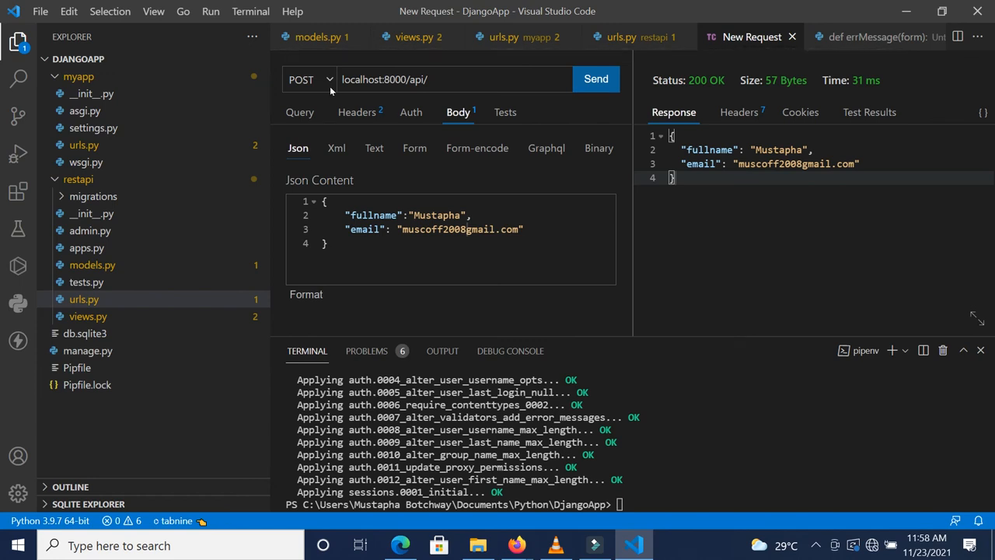
pyautogui.moveTo(182, 299)
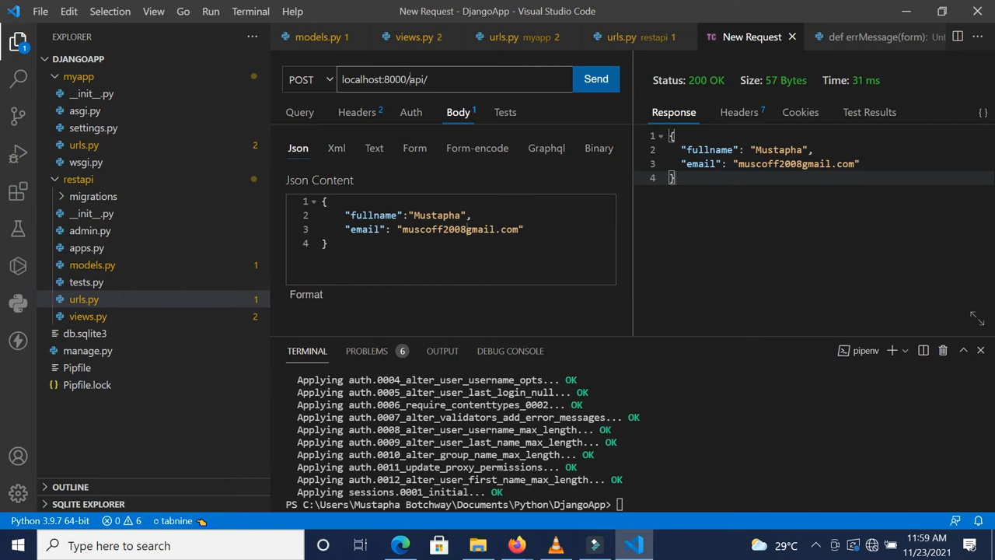
pyautogui.write('repor')
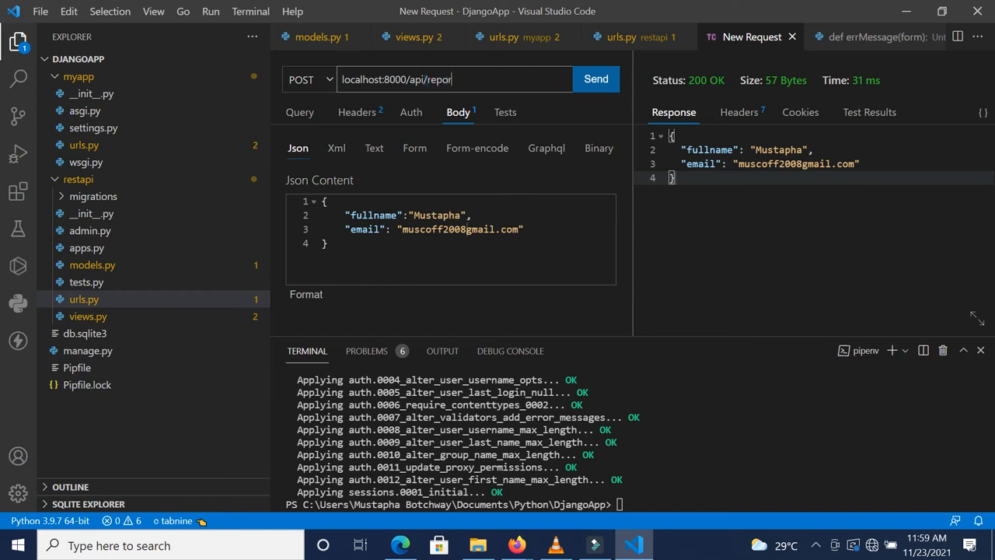
pyautogui.write('ter/')
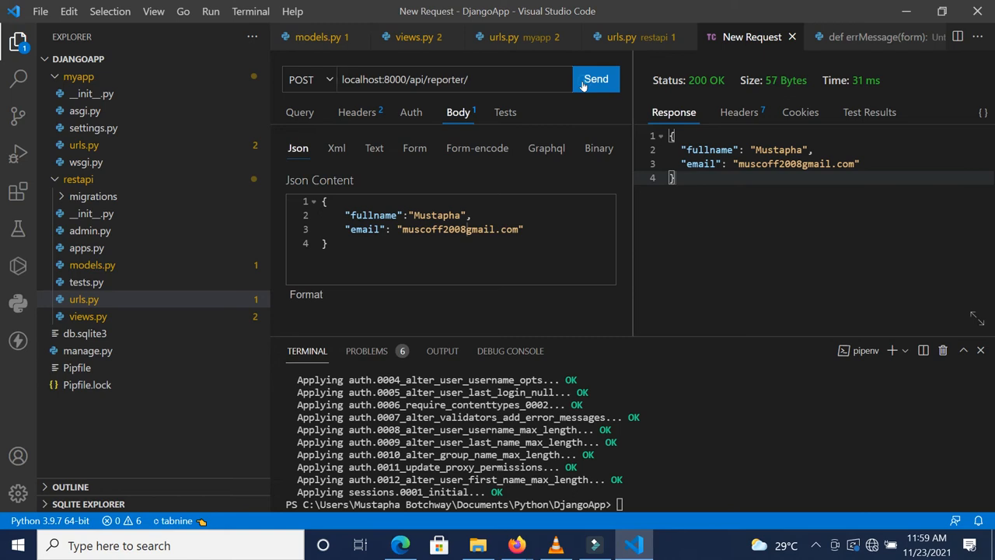
pyautogui.click(595, 79)
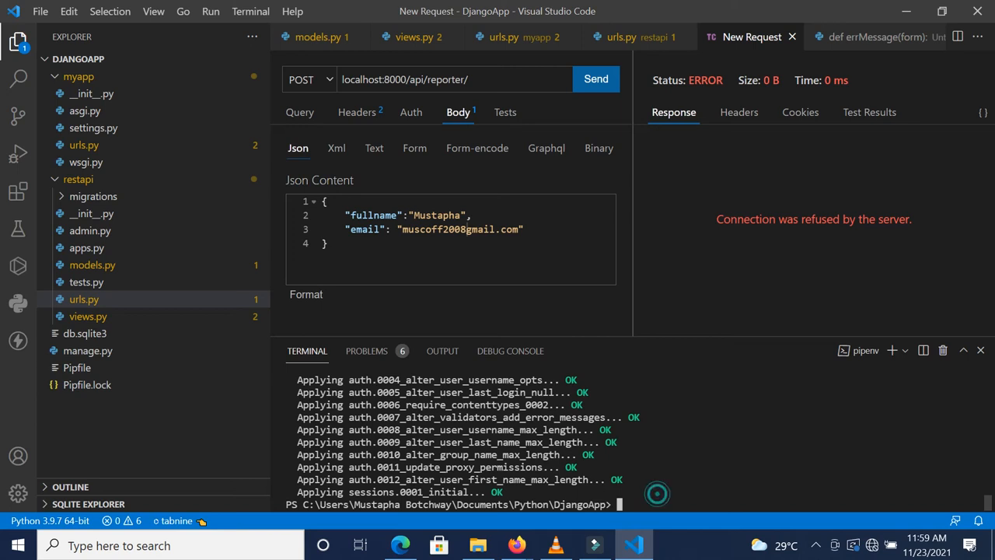
# - Start the Django server with python manage.py runserver and resend the POST to api/reporter/
pyautogui.write('python')
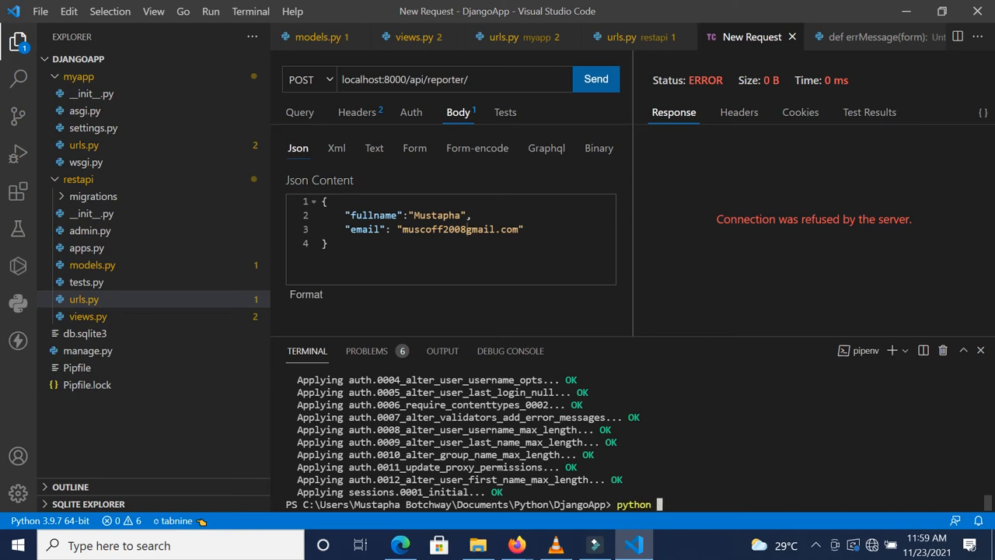
pyautogui.write('maan')
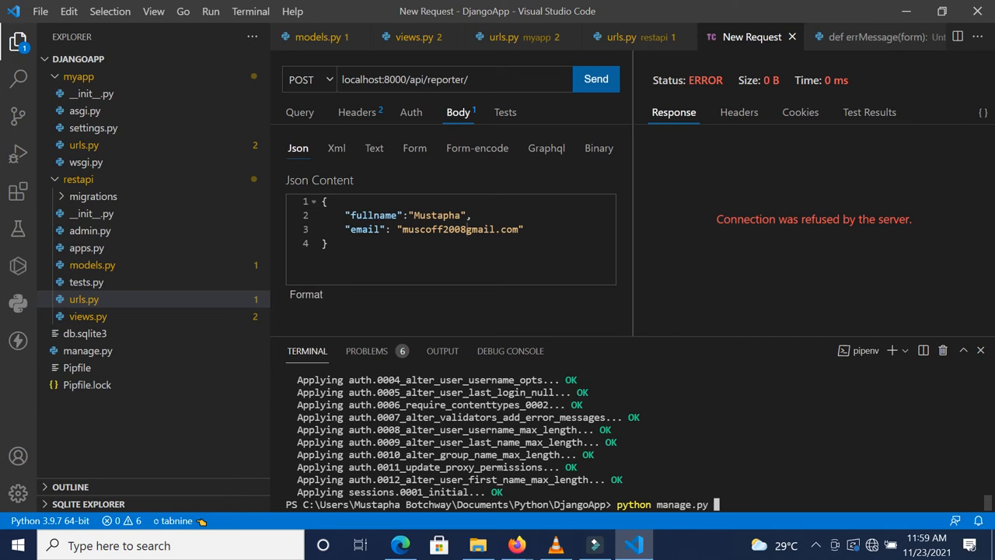
pyautogui.write('runserver')
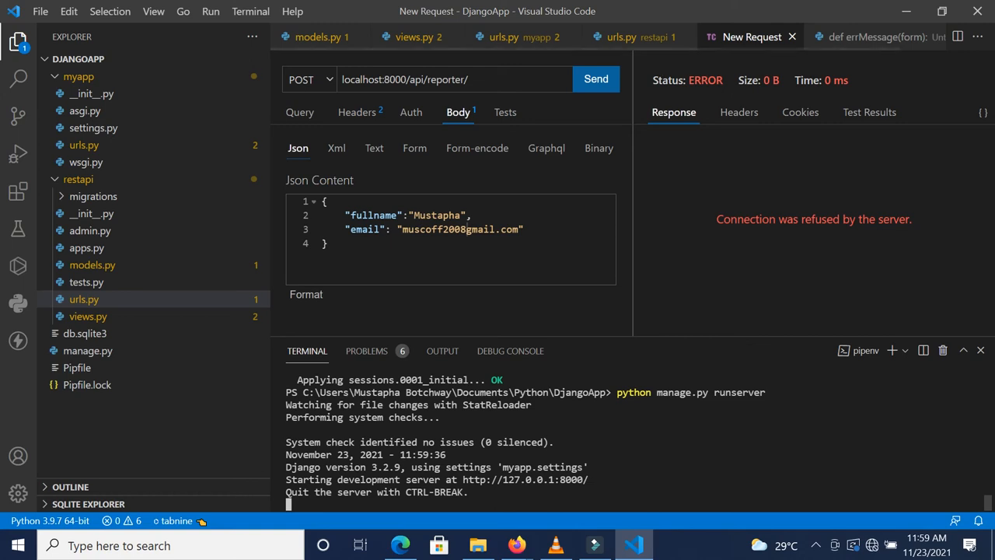
pyautogui.click(595, 80)
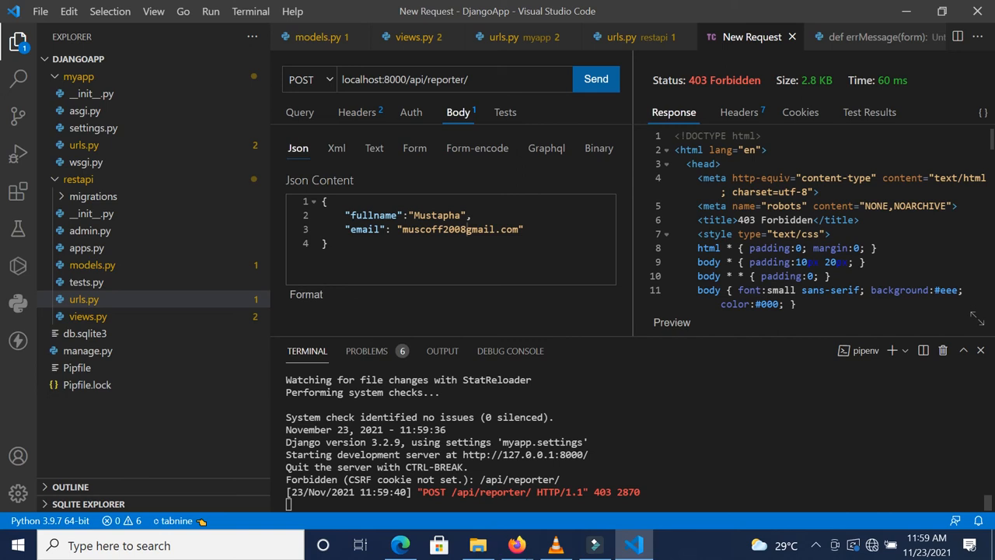
pyautogui.moveTo(494, 40)
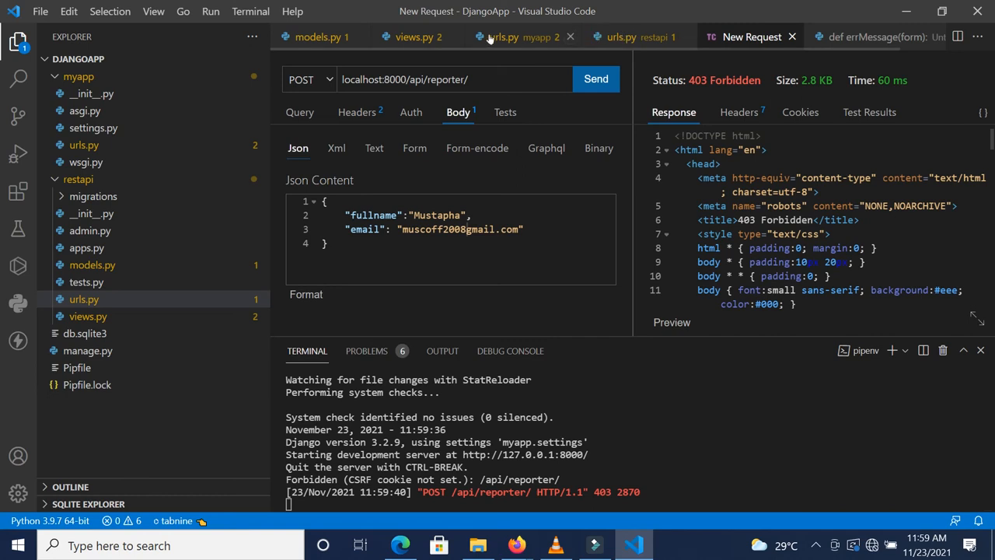
# - In views.py, add 'from django.views.decorators.csrf import csrf_exempt' and begin an @c decorator
pyautogui.click(414, 37)
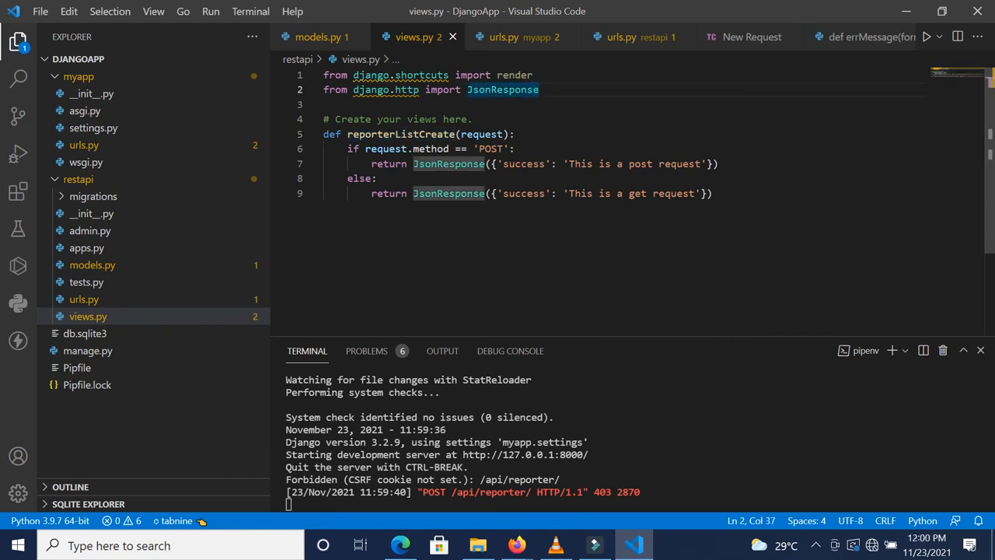
pyautogui.write('from django.')
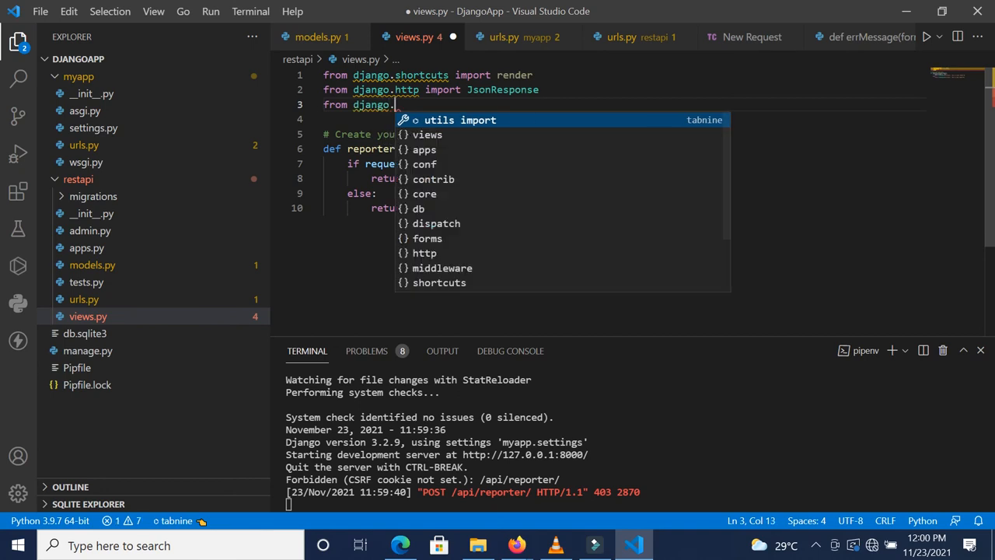
pyautogui.write('views.')
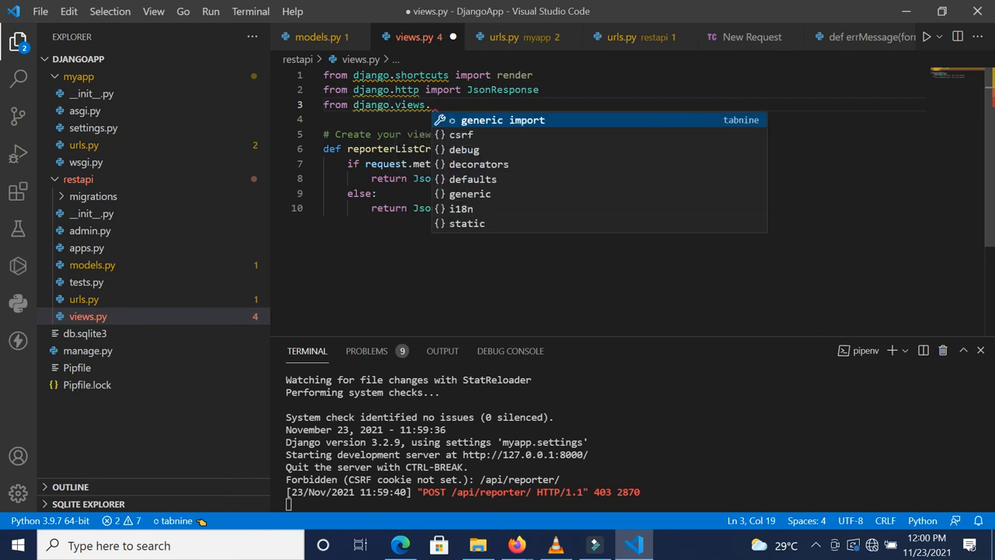
pyautogui.write('decorators.c')
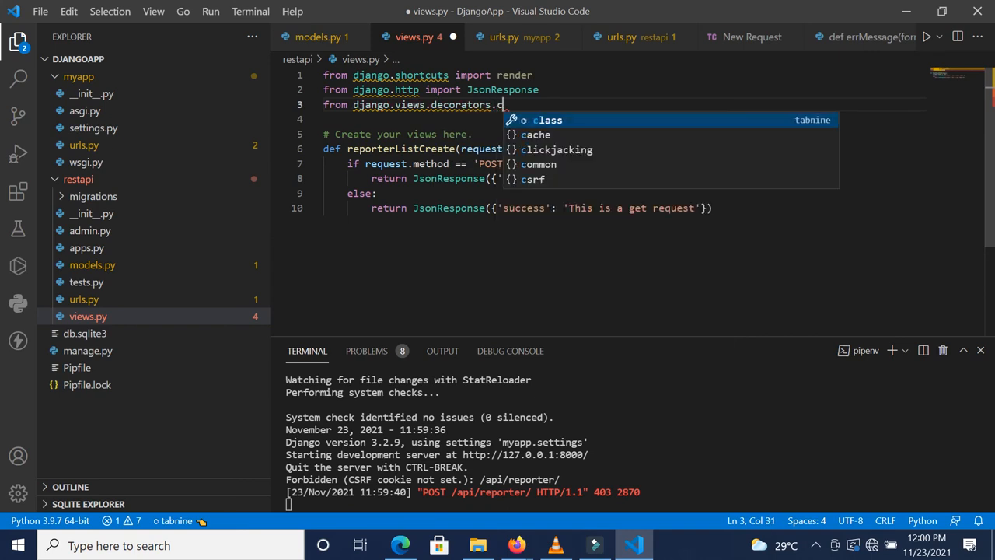
pyautogui.write('srf')
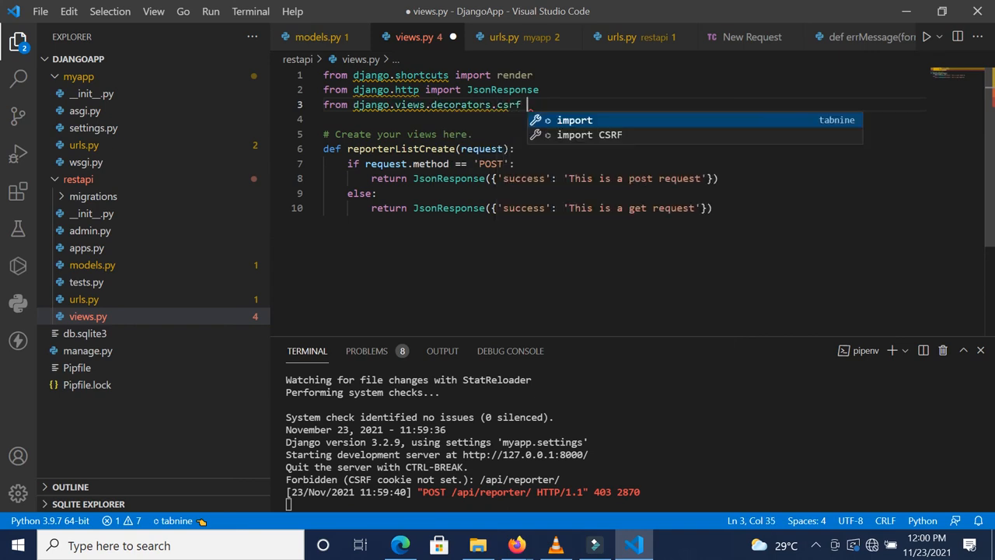
pyautogui.write('import')
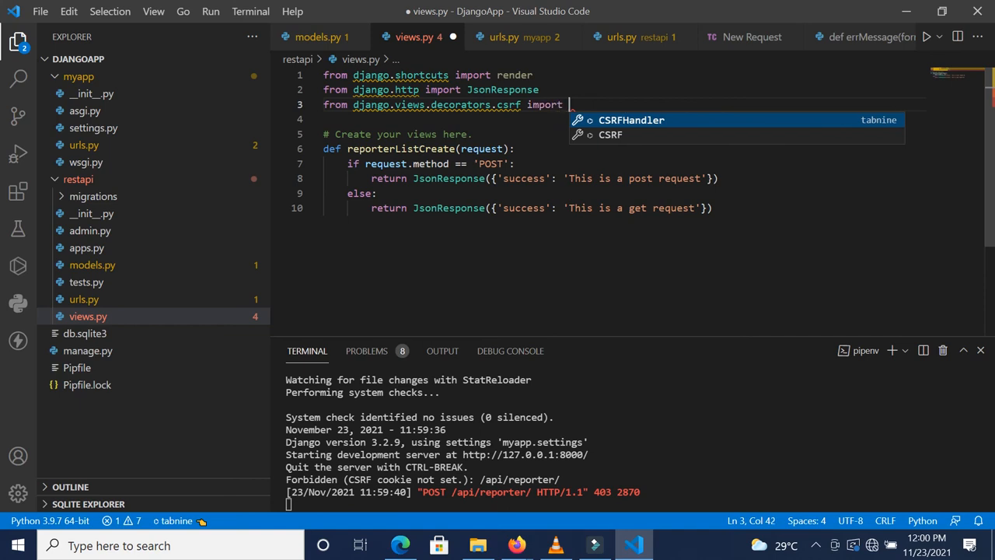
pyautogui.write('c')
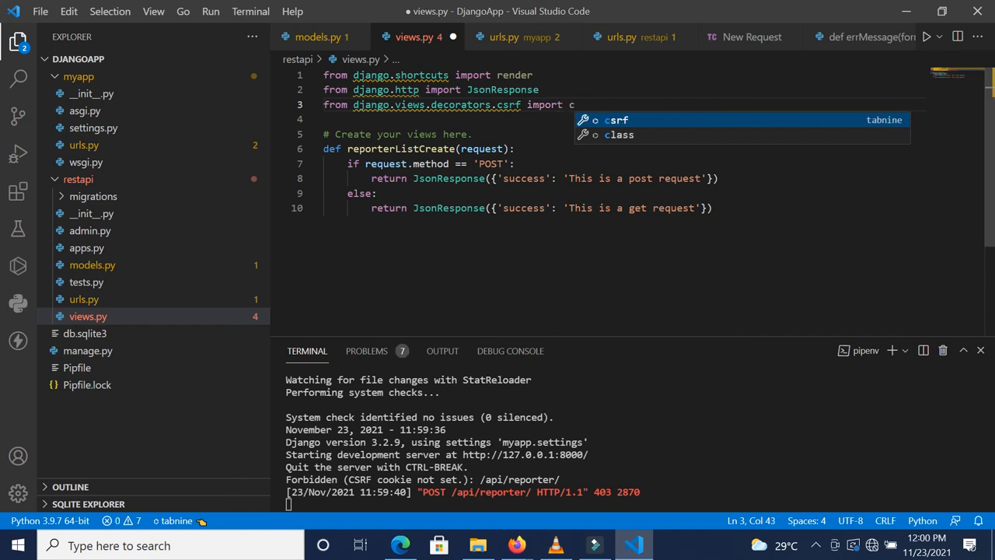
pyautogui.write('srf_exempt')
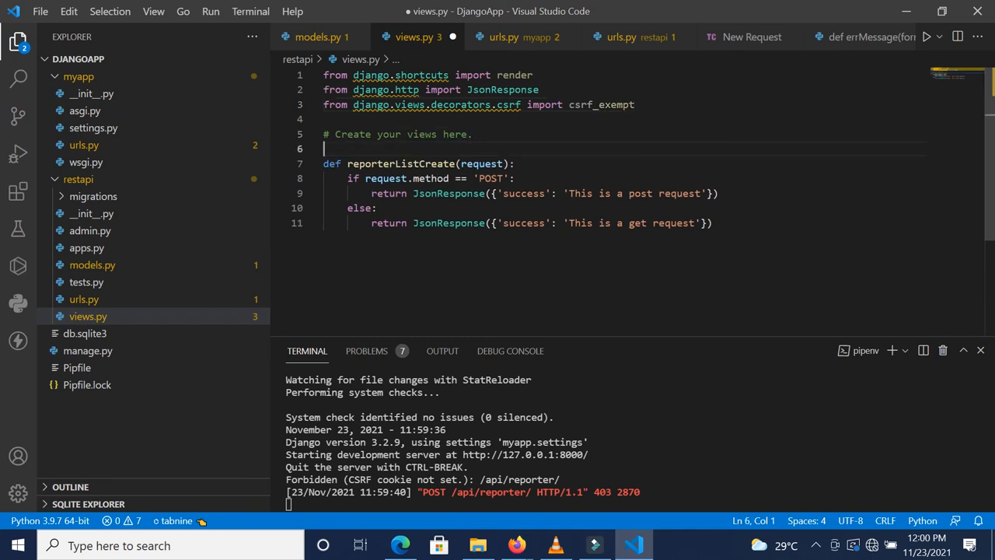
pyautogui.write('@c')
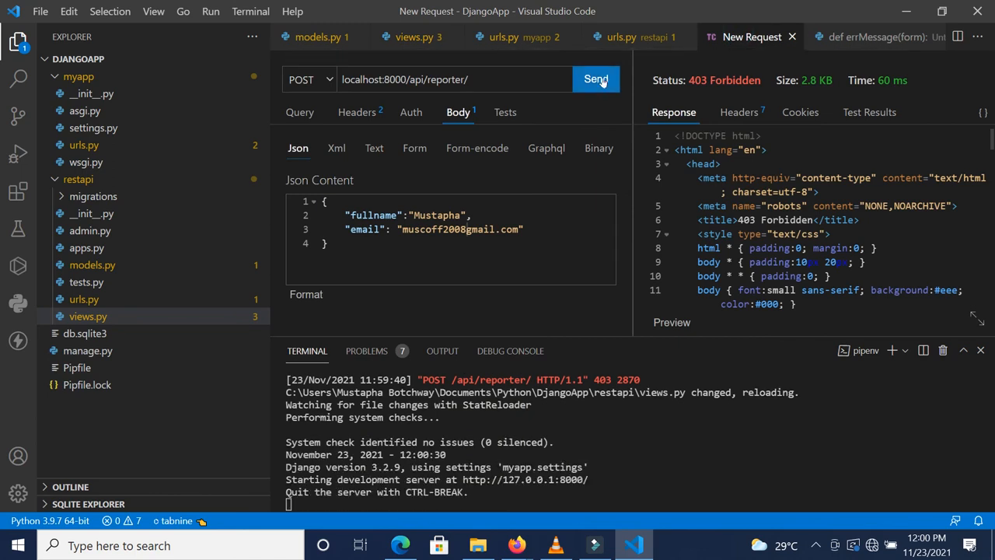
# - Resend the POST to api/reporter/, then switch the method to GET and send again
pyautogui.click(595, 79)
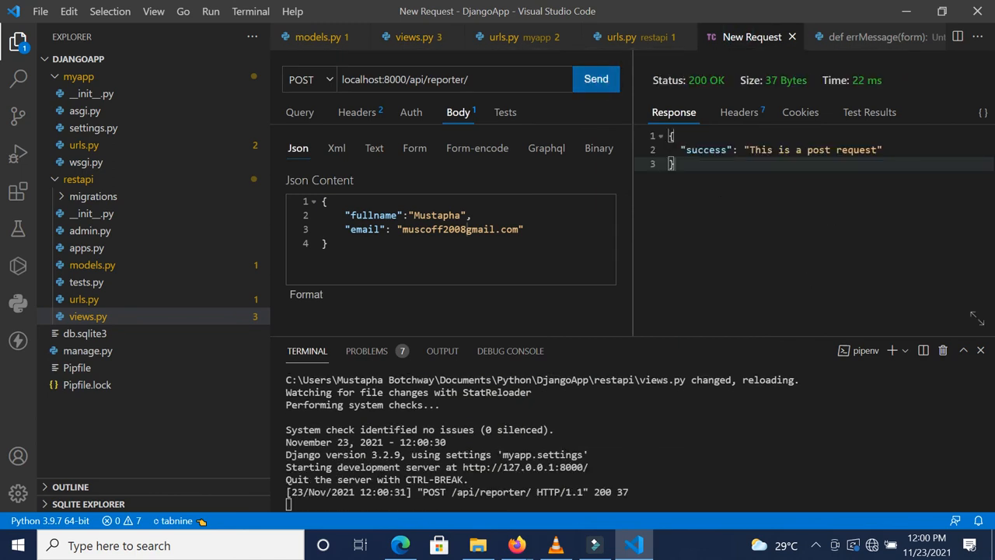
pyautogui.moveTo(336, 79)
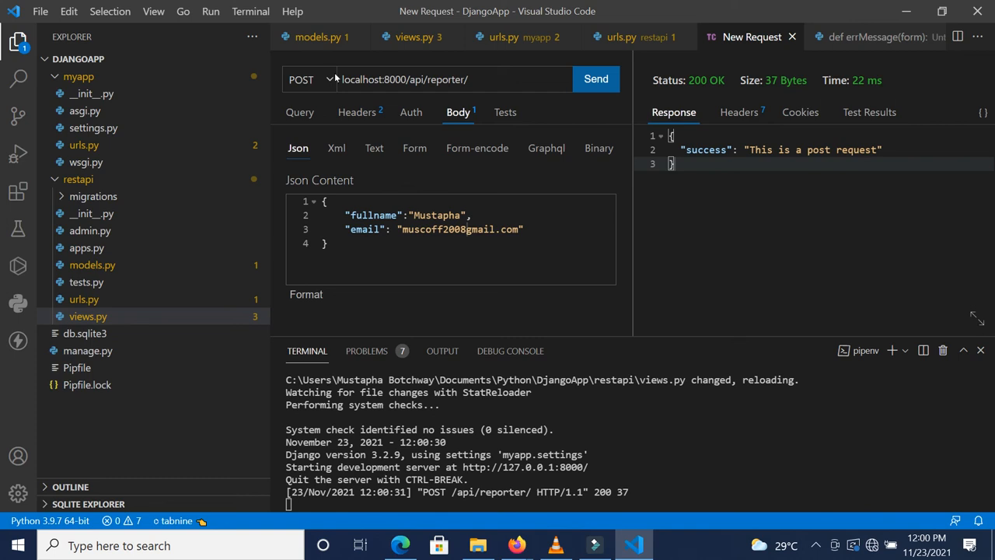
pyautogui.click(308, 79)
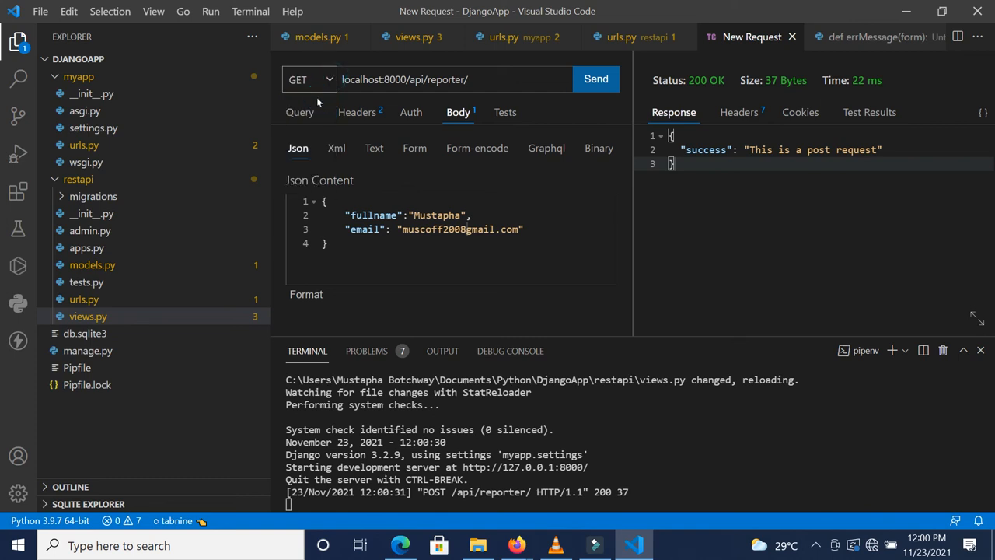
pyautogui.click(596, 79)
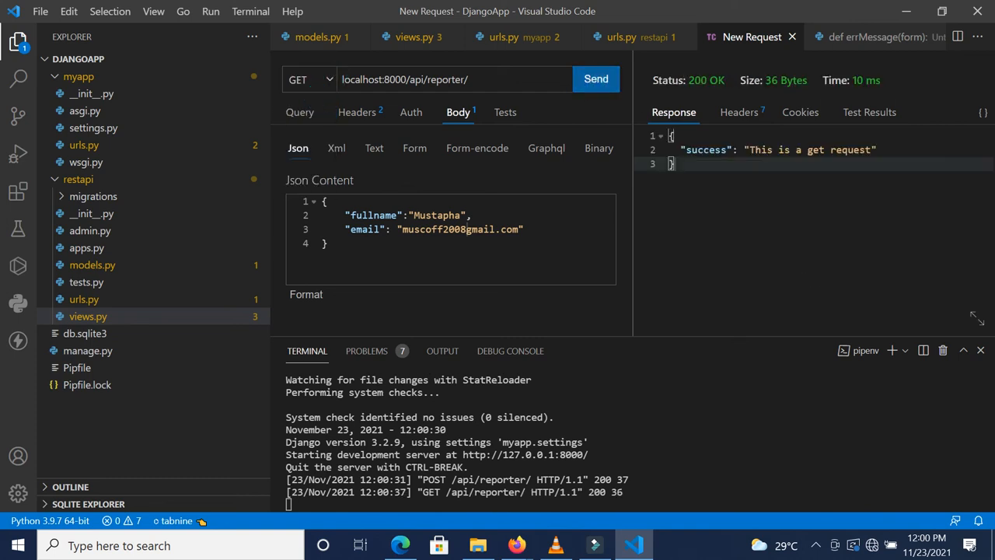